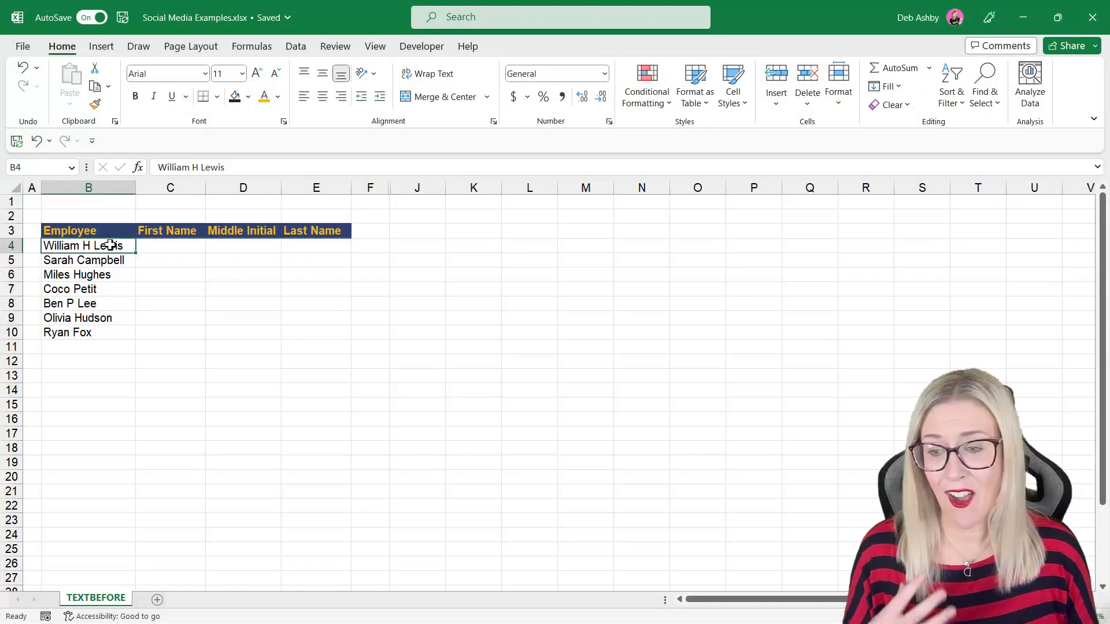
- Try Flash Fill (Ctrl+E) in the empty First, Middle and Last Name cells of row 4
{"action": "left_click", "coordinate": [286, 333]}
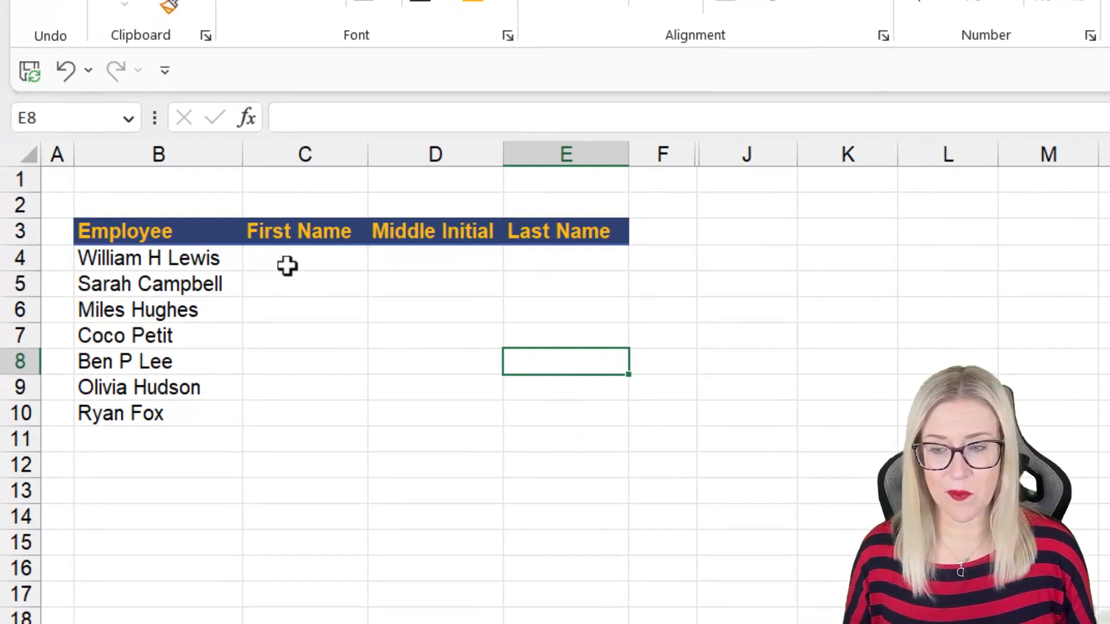
{"action": "left_click", "coordinate": [434, 257]}
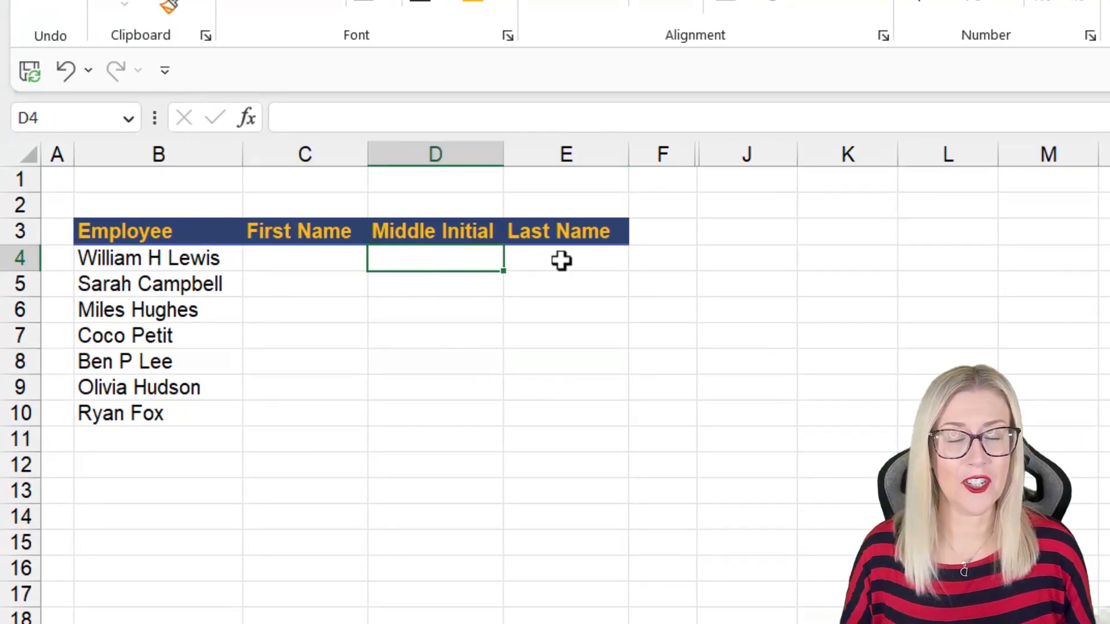
{"action": "left_click", "coordinate": [565, 258]}
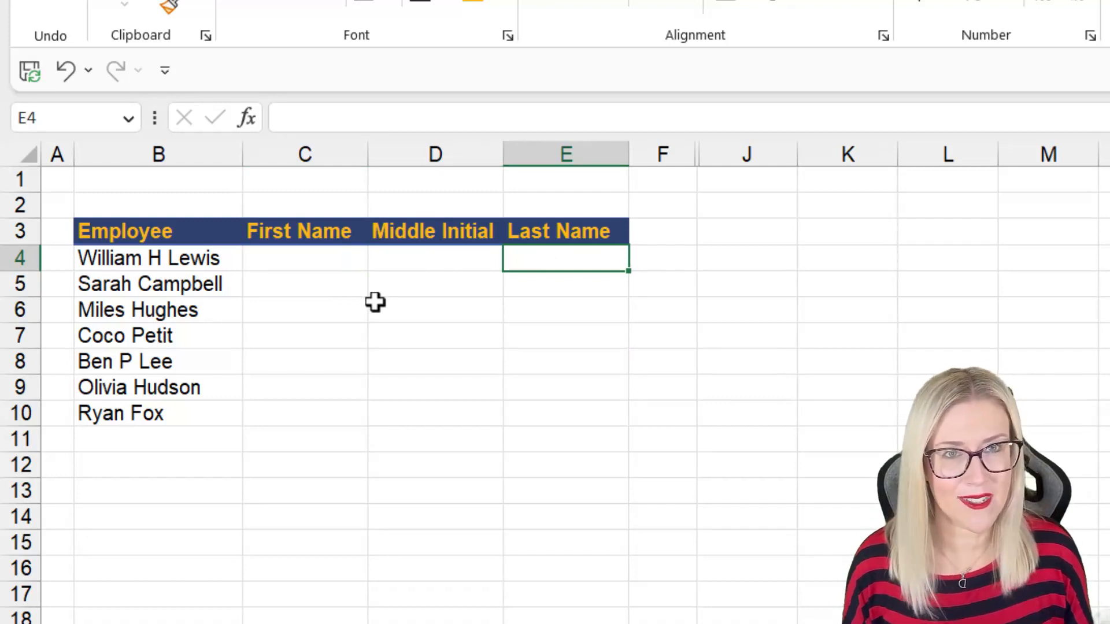
{"action": "mouse_move", "coordinate": [290, 302]}
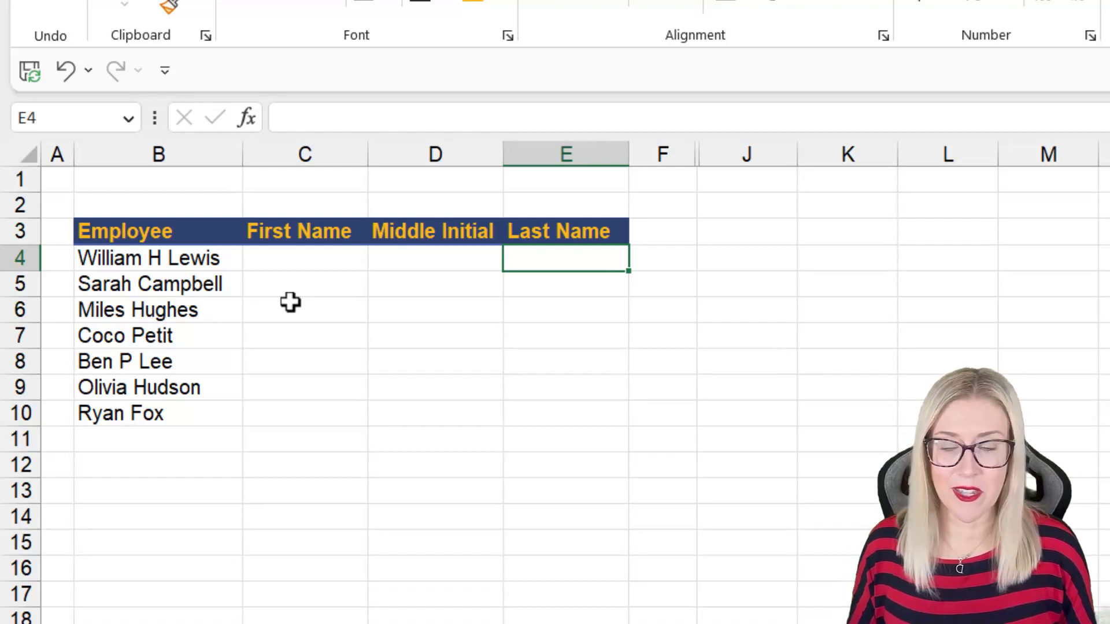
{"action": "left_click", "coordinate": [304, 258]}
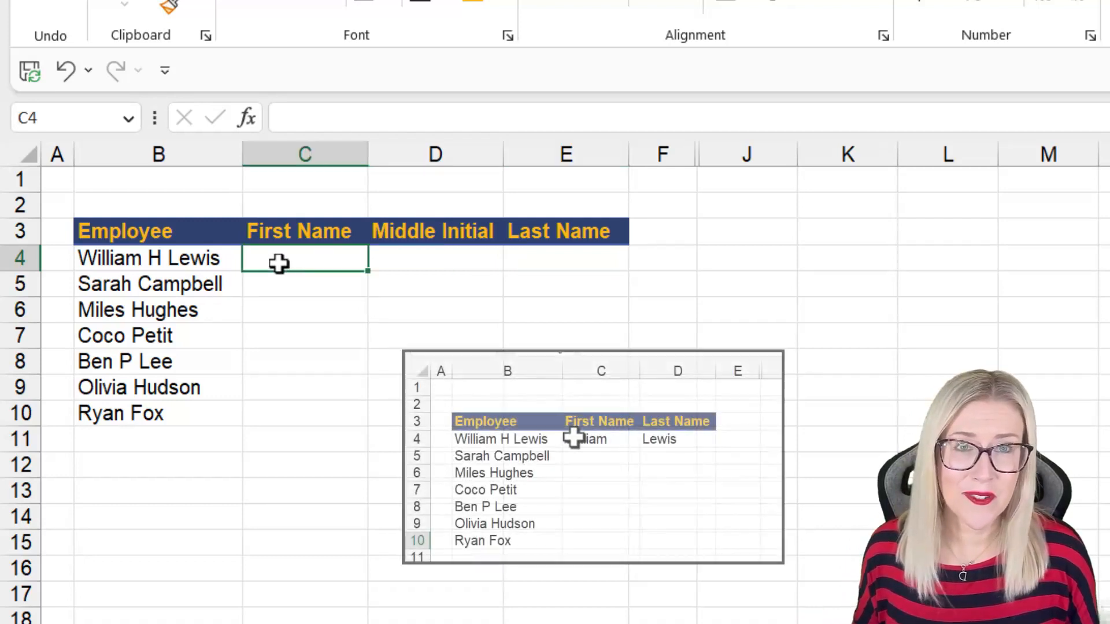
{"action": "key", "text": "ctrl+e"}
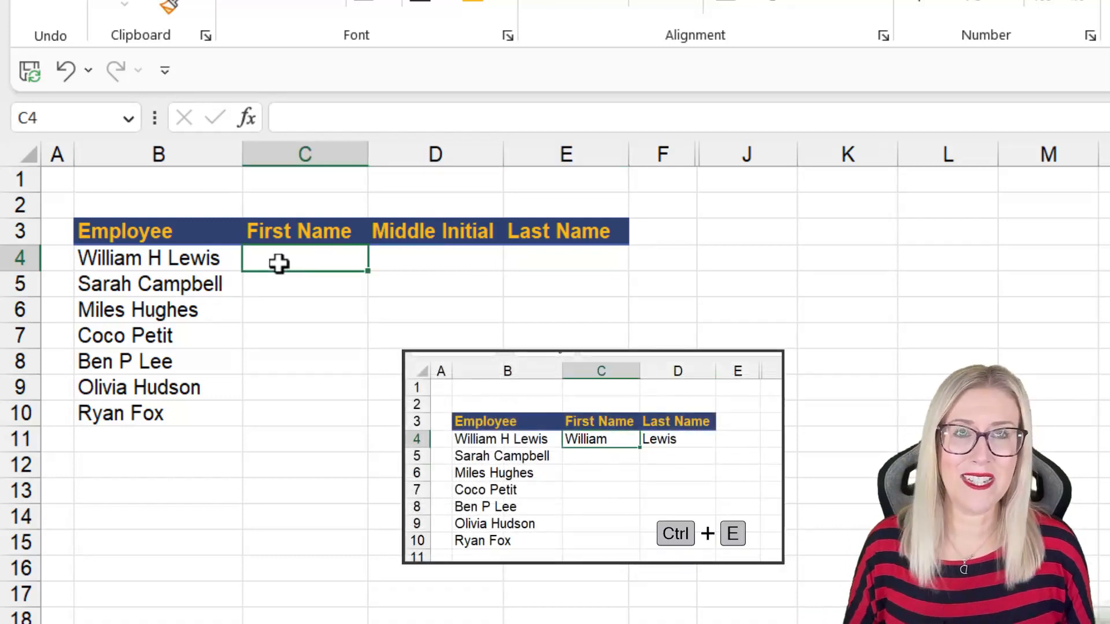
{"action": "key", "text": "ctrl+e"}
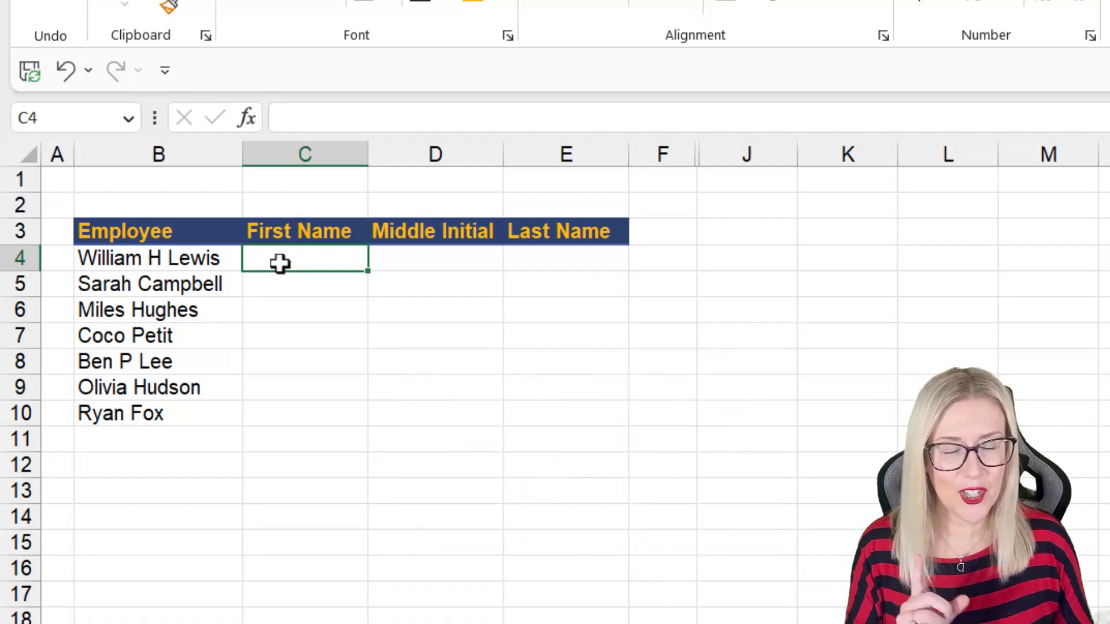
{"action": "mouse_move", "coordinate": [293, 273]}
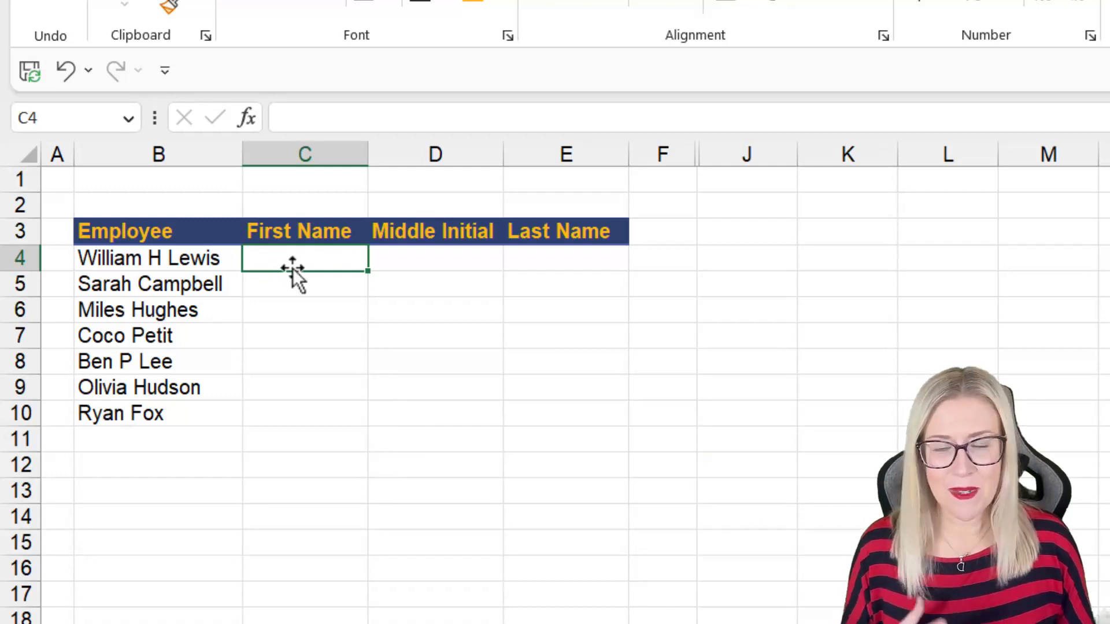
{"action": "mouse_move", "coordinate": [315, 283]}
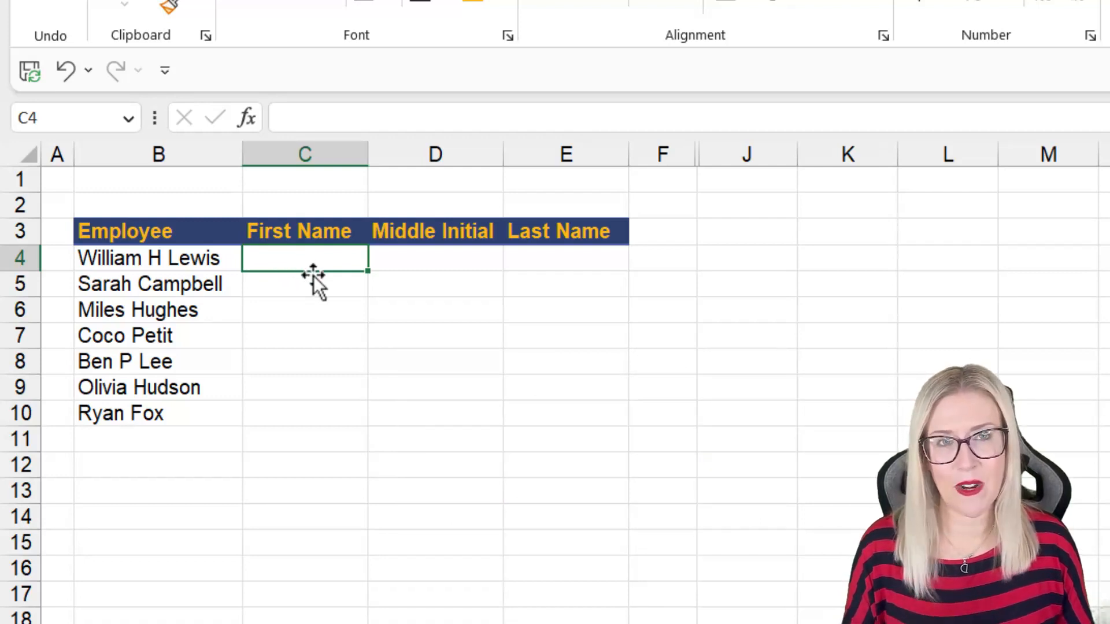
{"action": "mouse_move", "coordinate": [320, 291]}
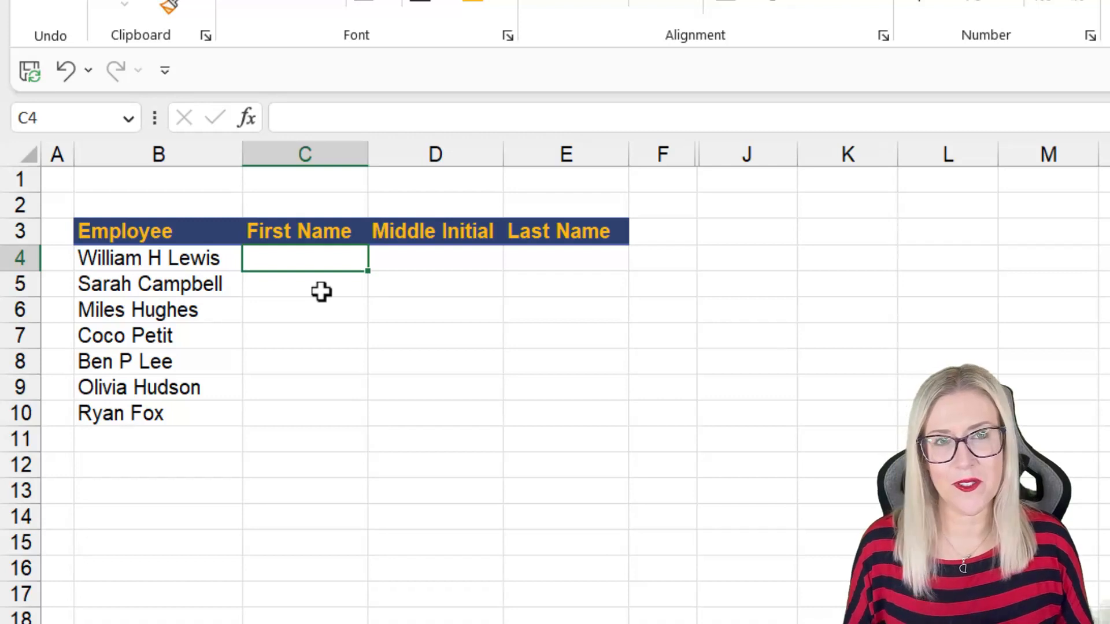
{"action": "mouse_move", "coordinate": [338, 306]}
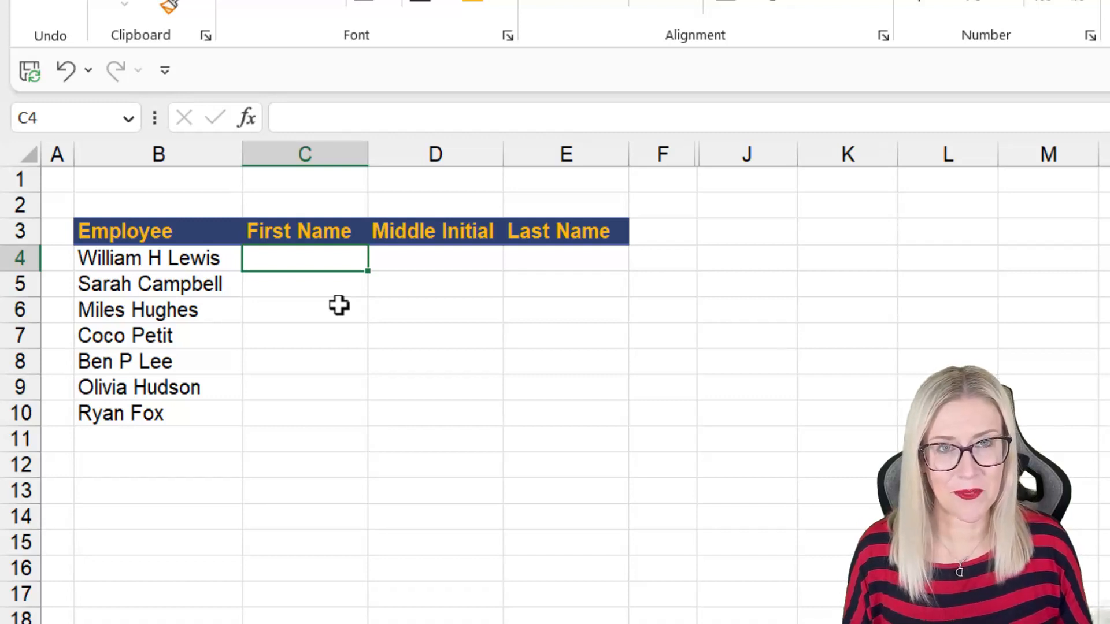
{"action": "mouse_move", "coordinate": [302, 304]}
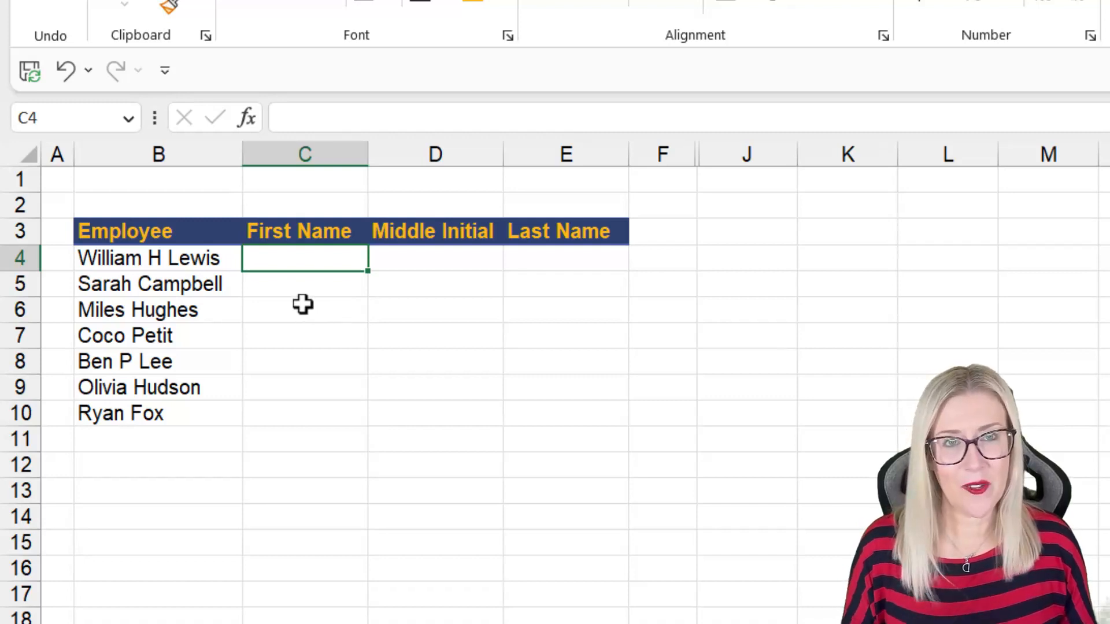
{"action": "mouse_move", "coordinate": [190, 258]}
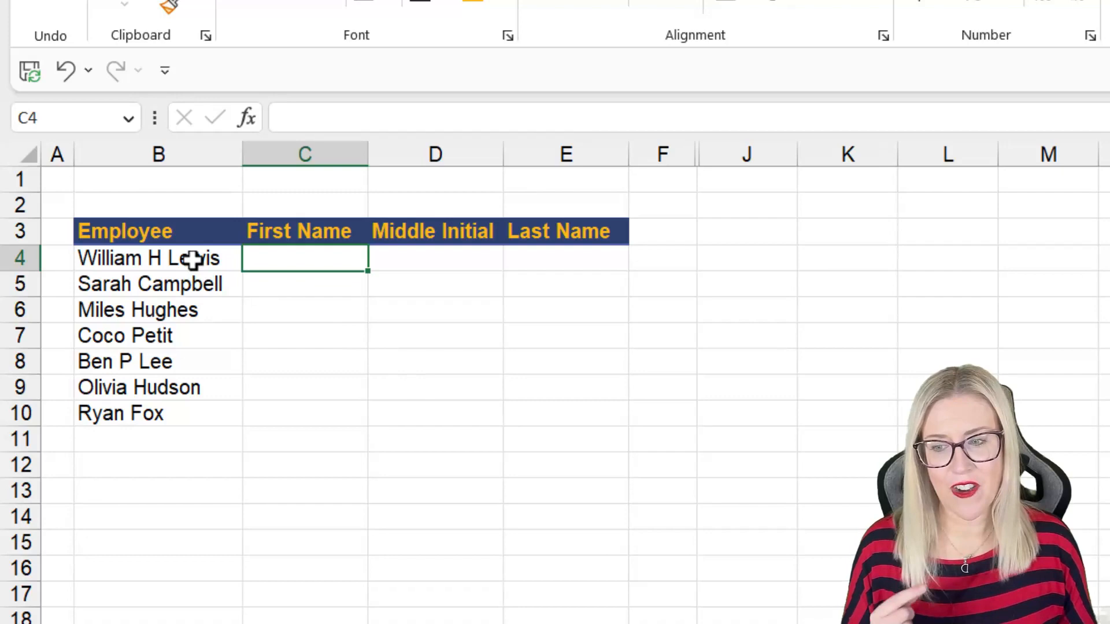
- Enter =LEFT(B4,7) in C4 to return William from the full name
{"action": "left_click", "coordinate": [158, 258]}
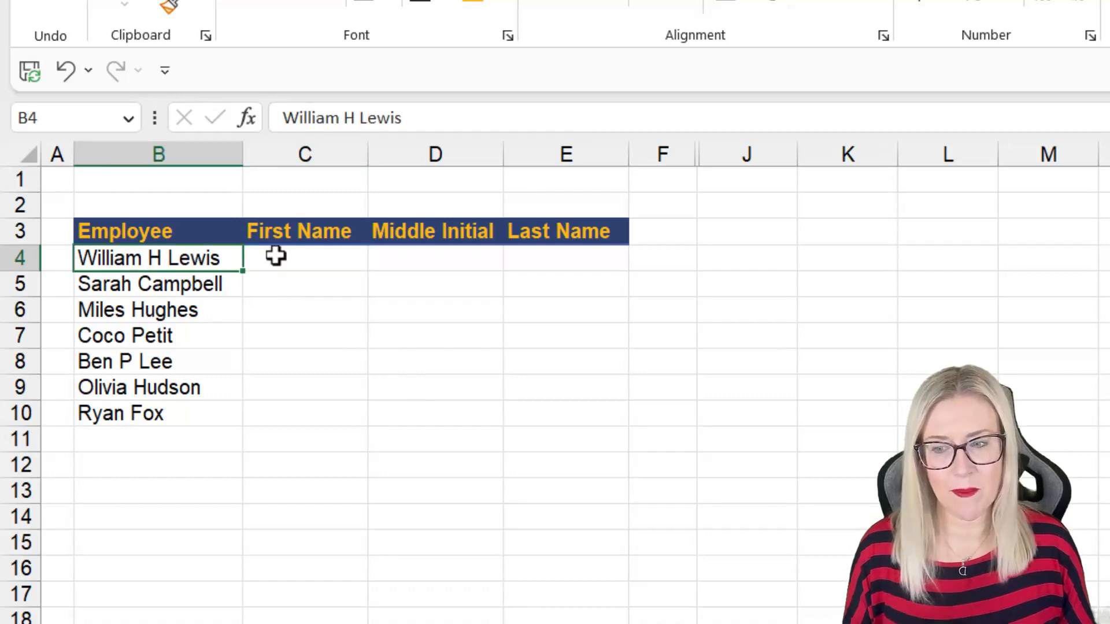
{"action": "left_click", "coordinate": [304, 258]}
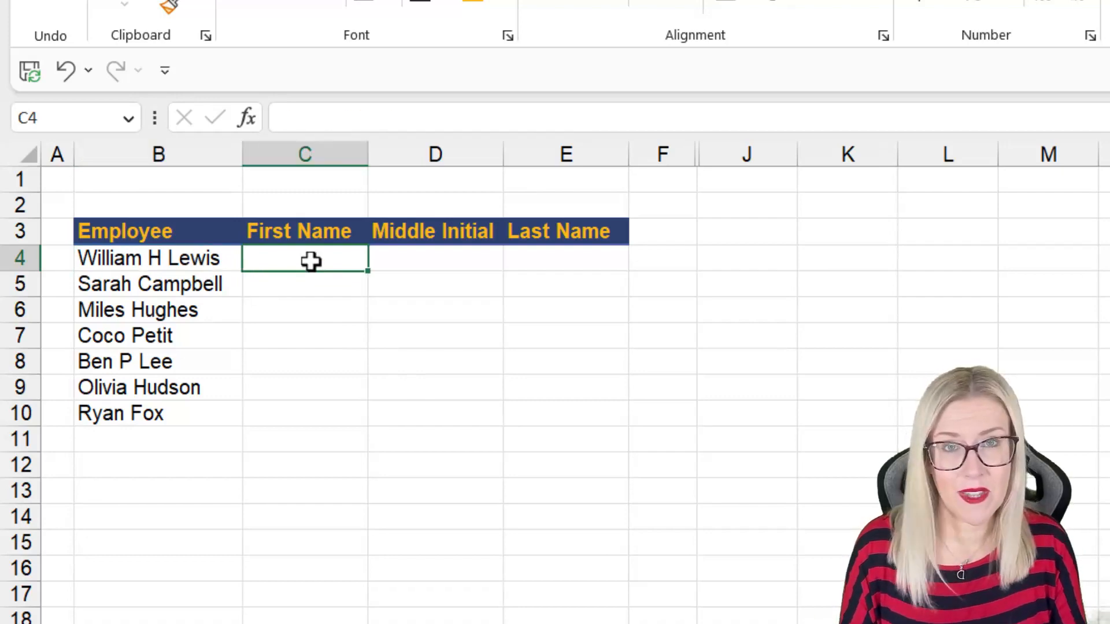
{"action": "type", "text": "=LEFT("}
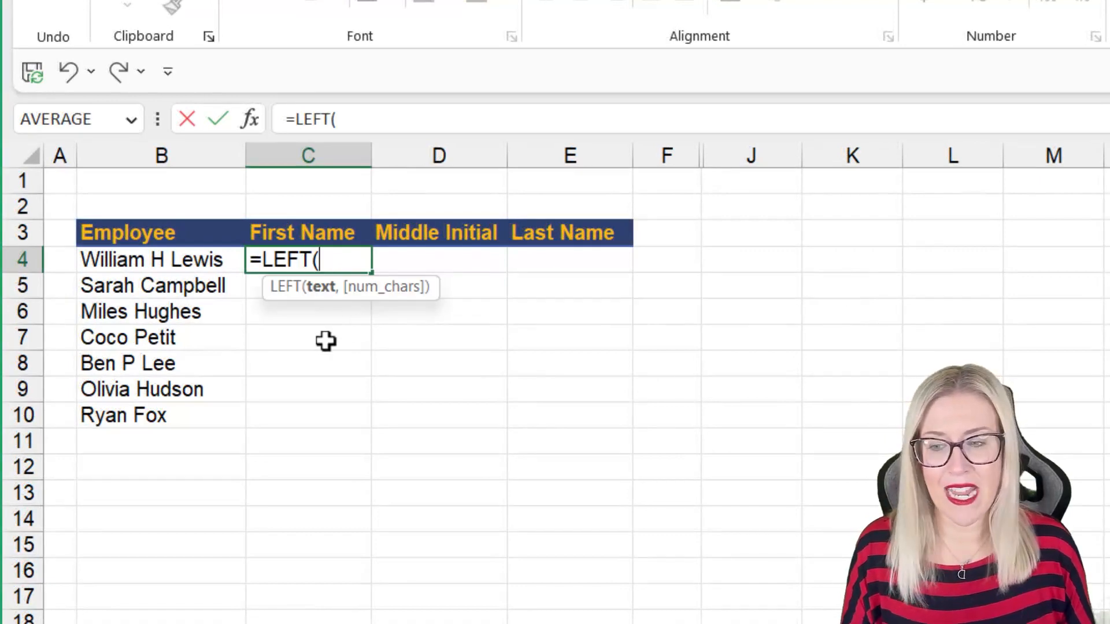
{"action": "left_click", "coordinate": [161, 260]}
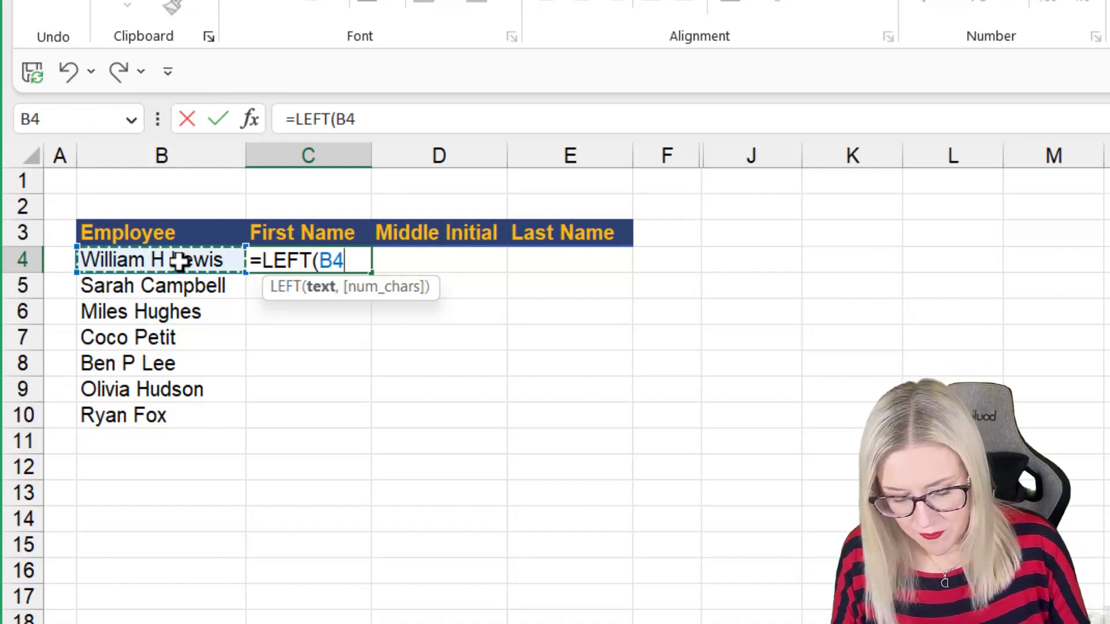
{"action": "type", "text": ","}
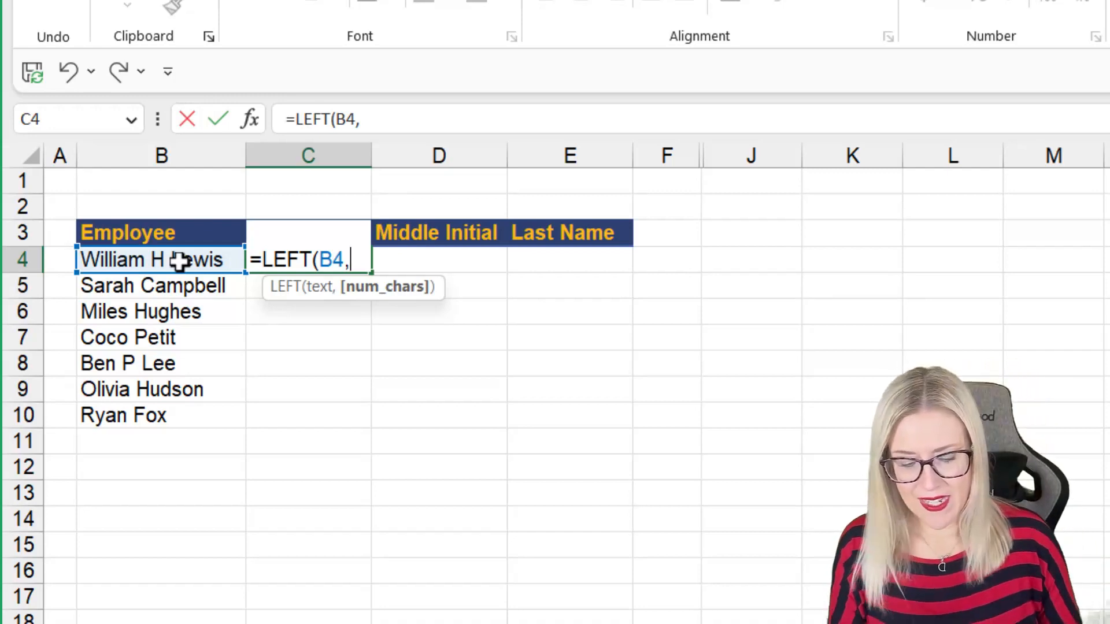
{"action": "type", "text": "7"}
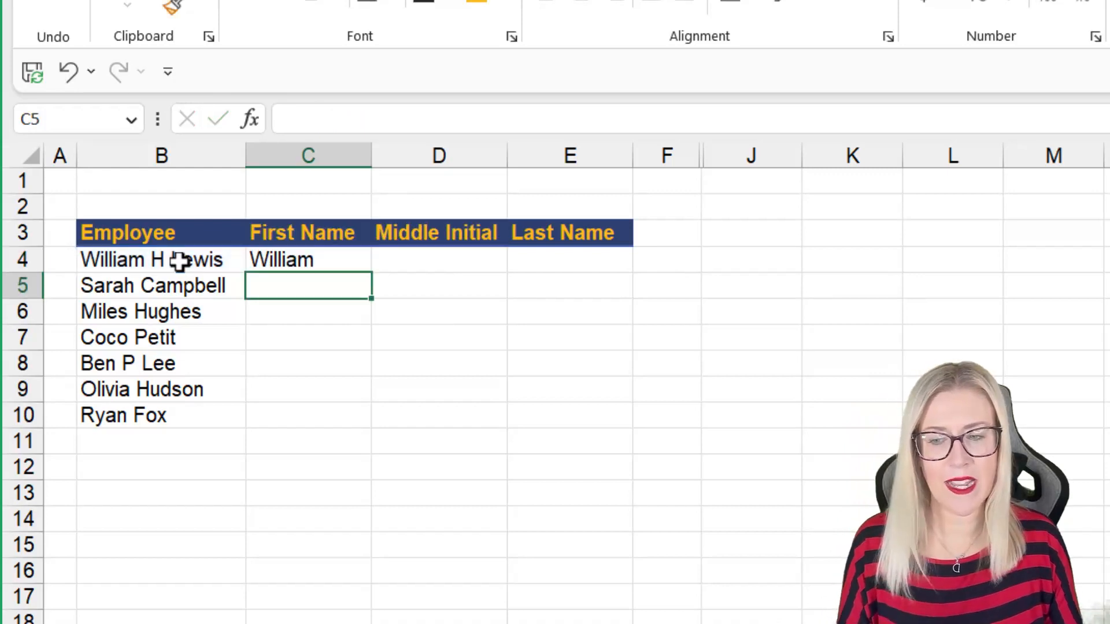
- Fill the LEFT formula down to C10, inspect the wrong 'Ben P L' result, and undo the fill
{"action": "left_click", "coordinate": [307, 260]}
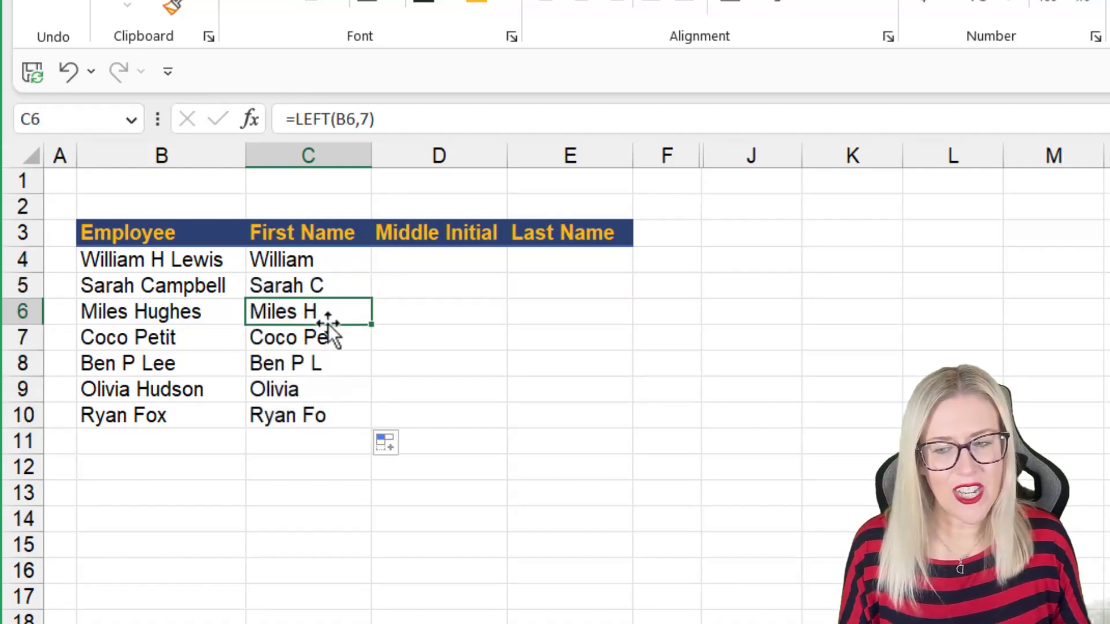
{"action": "left_click", "coordinate": [308, 363]}
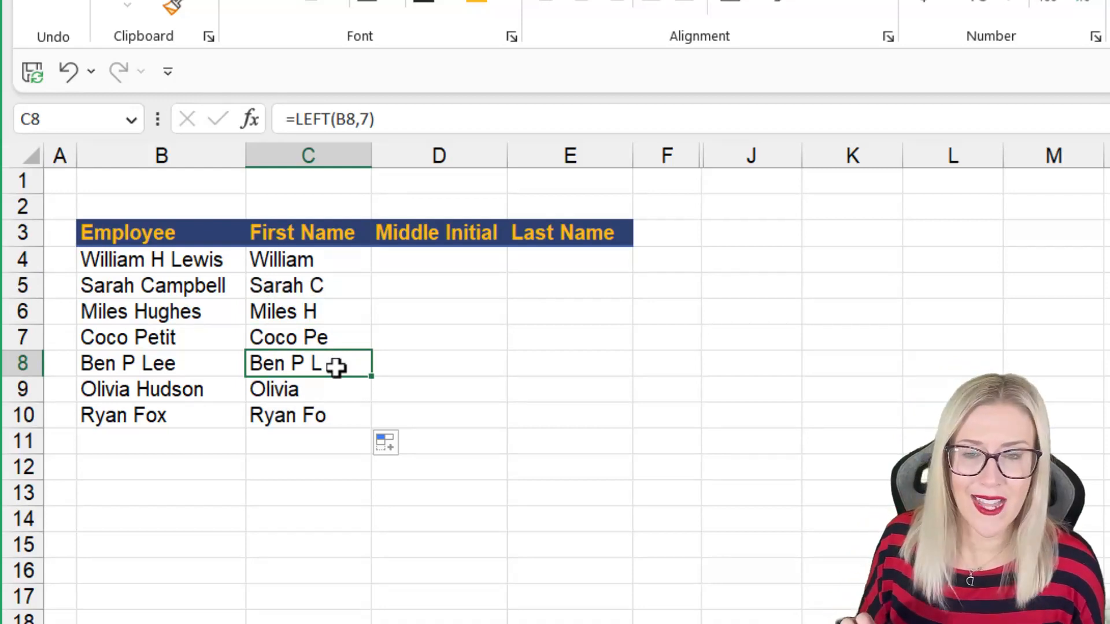
{"action": "left_click", "coordinate": [308, 286]}
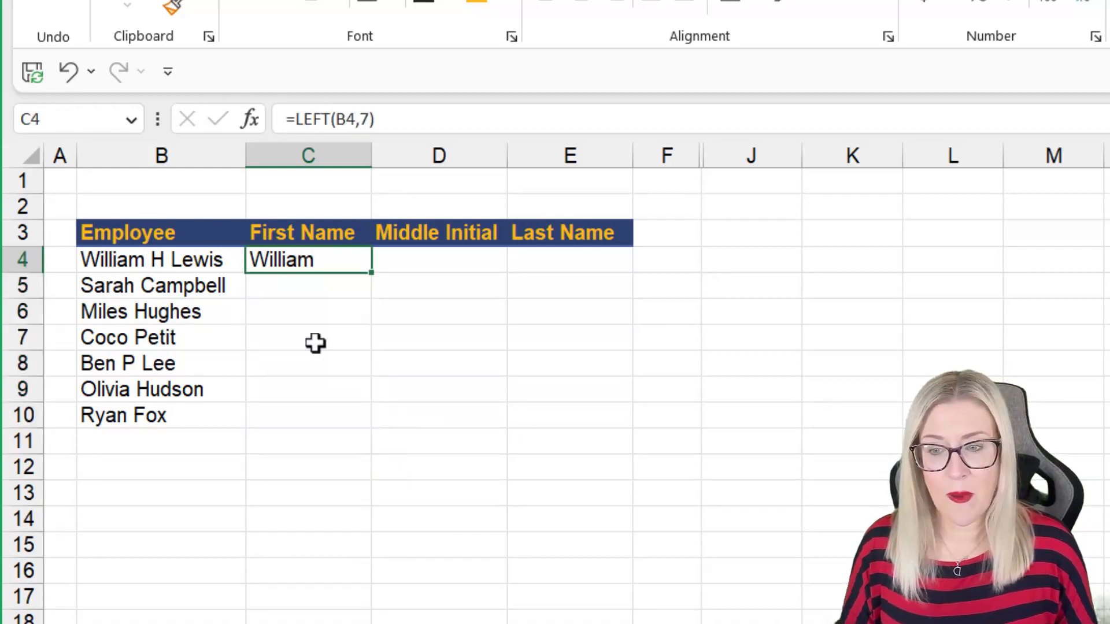
{"action": "mouse_move", "coordinate": [314, 157]}
{"action": "type", "text": "="}
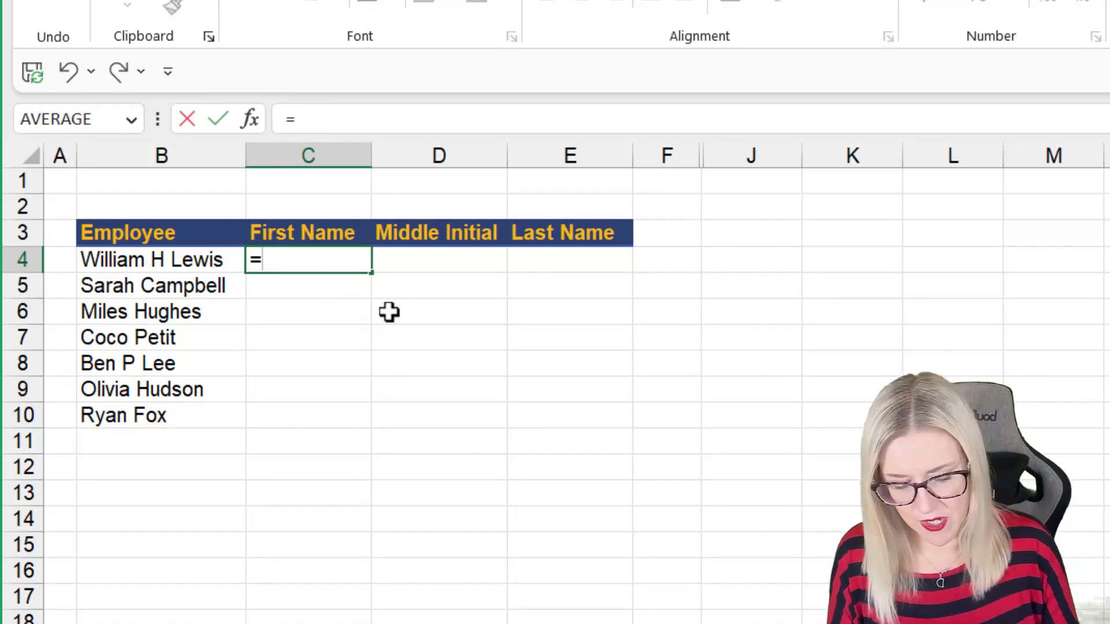
{"action": "type", "text": "LEFT"}
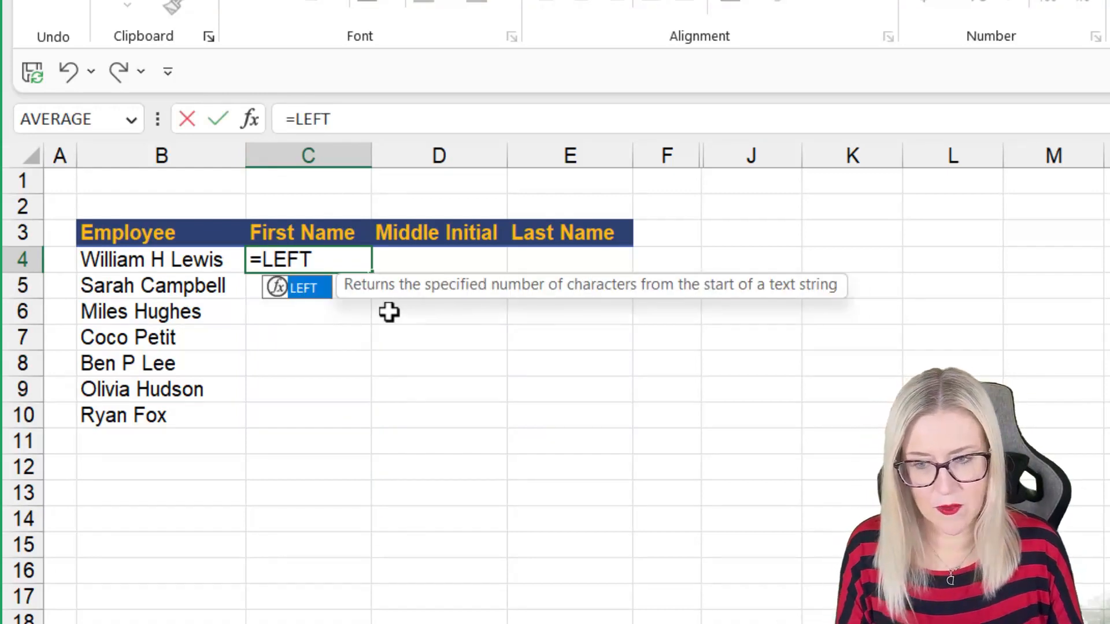
{"action": "left_click", "coordinate": [160, 261]}
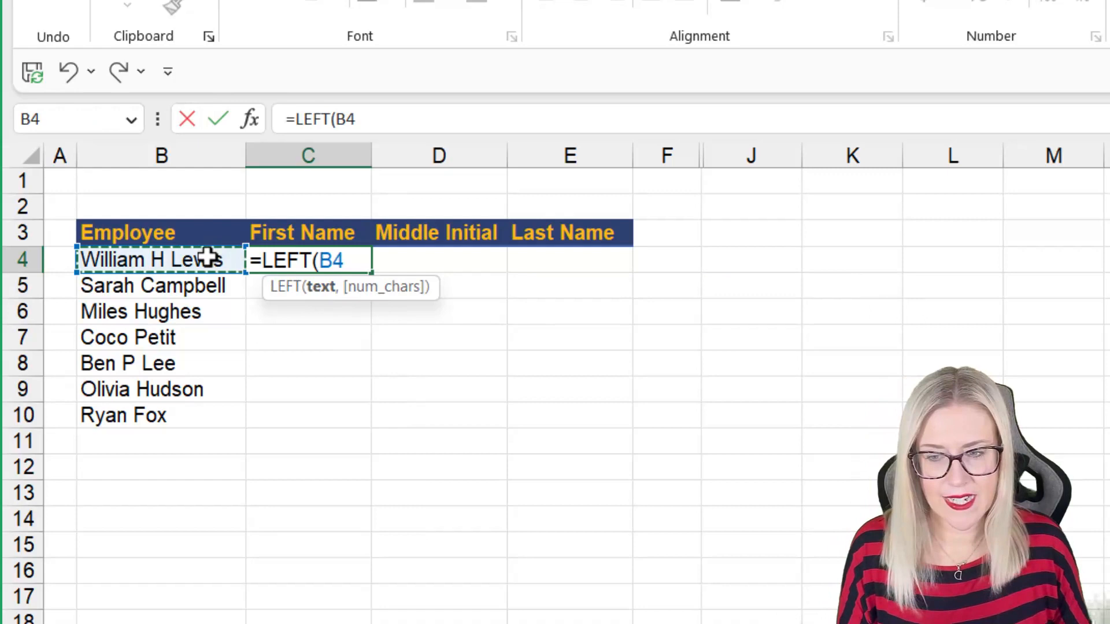
{"action": "type", "text": ","}
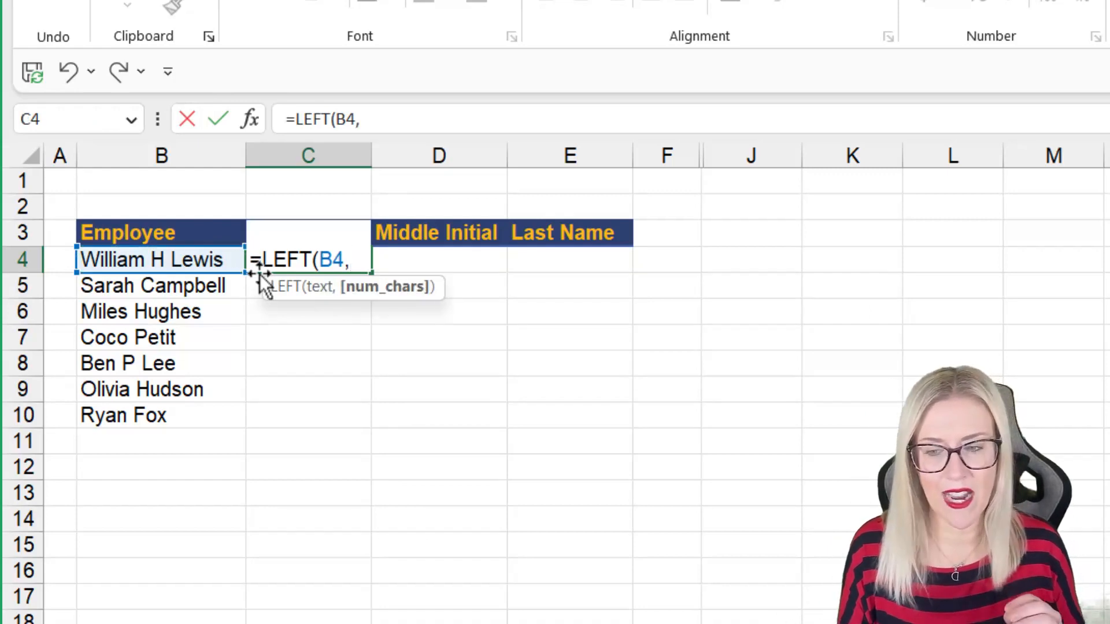
{"action": "type", "text": "FIND"}
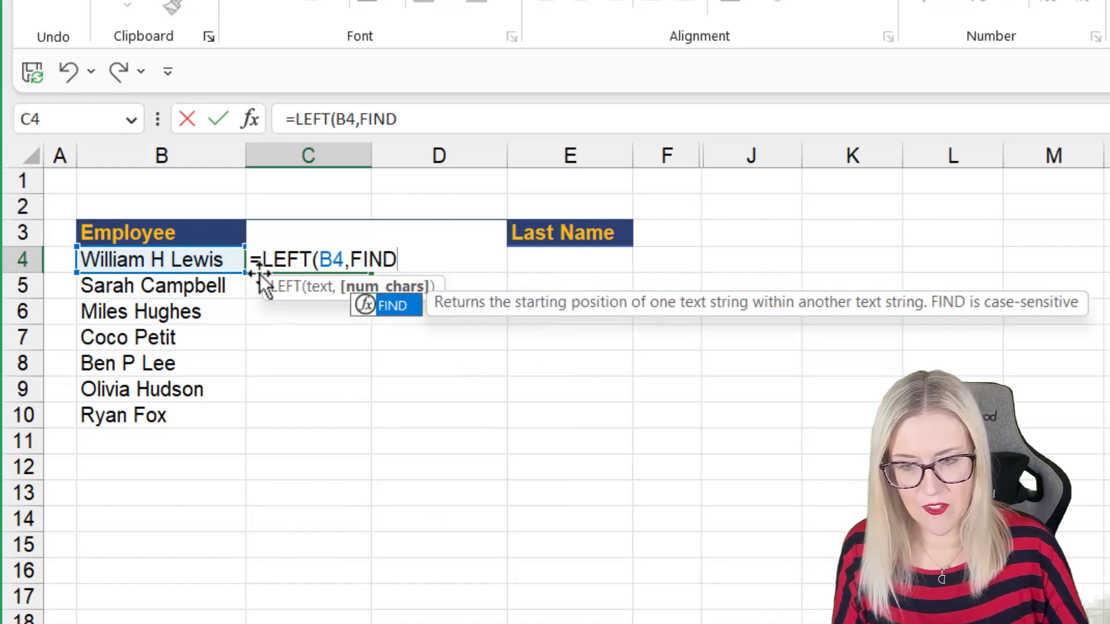
{"action": "type", "text": "("}
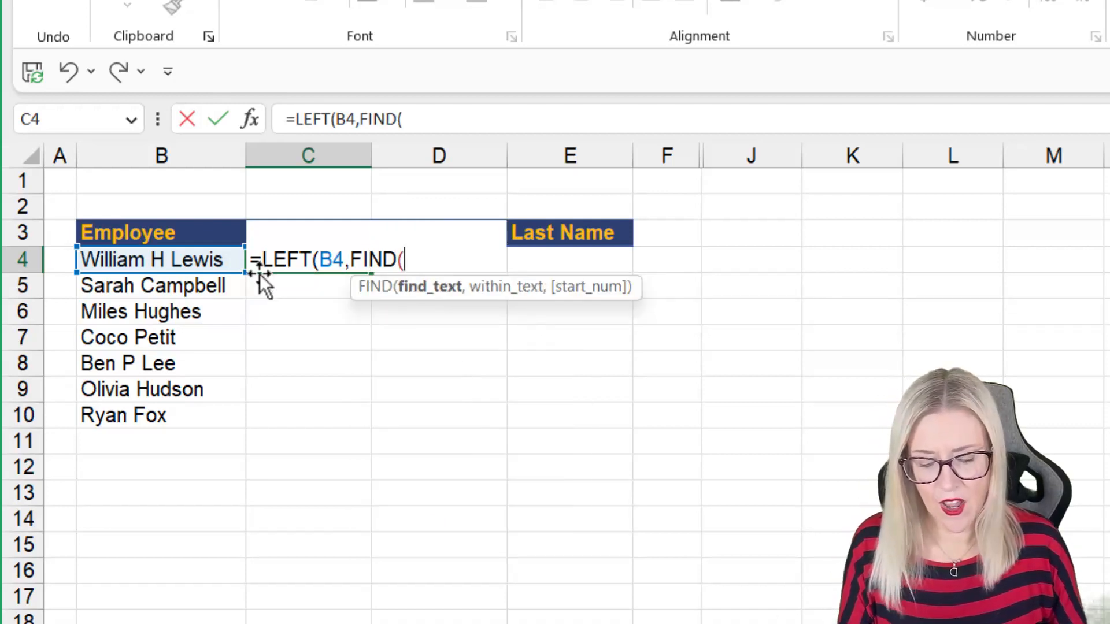
{"action": "type", "text": "\" \""}
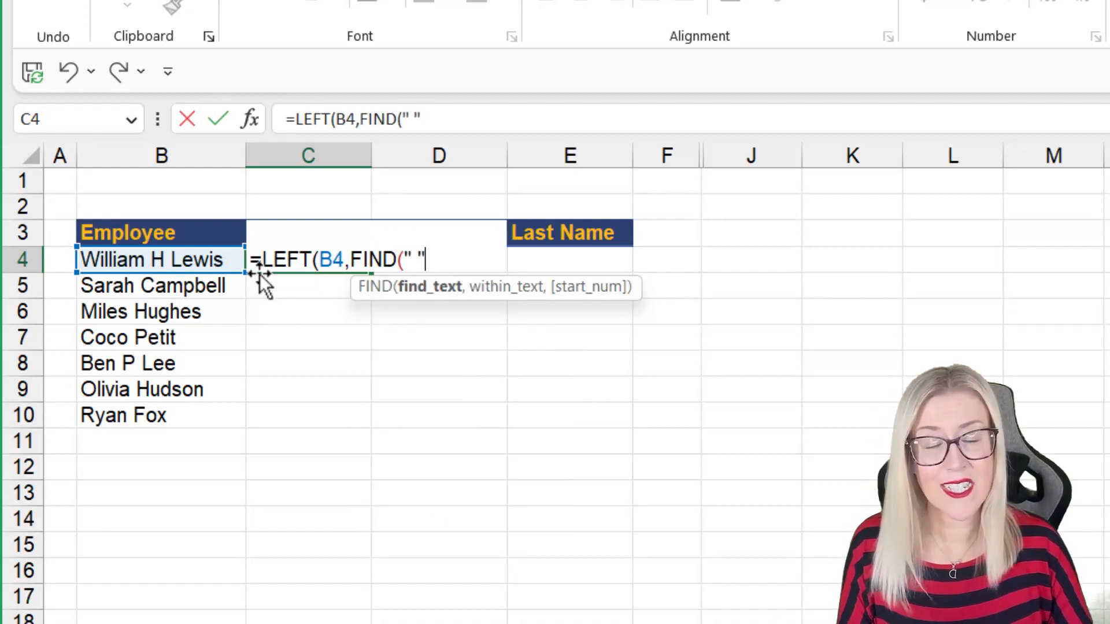
{"action": "left_click", "coordinate": [161, 259]}
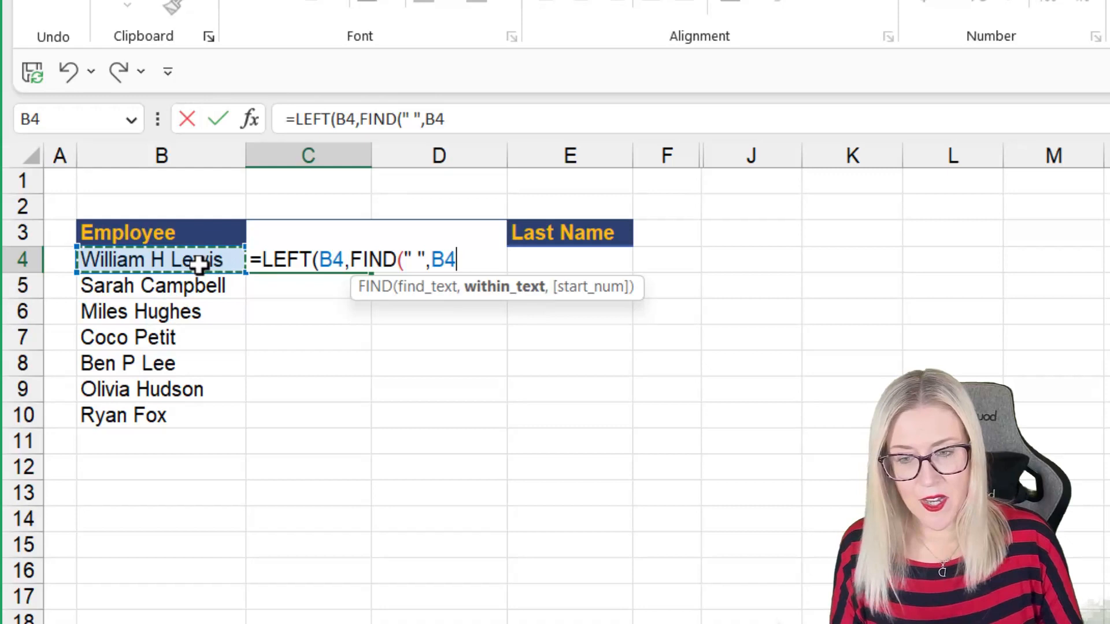
{"action": "type", "text": "))"}
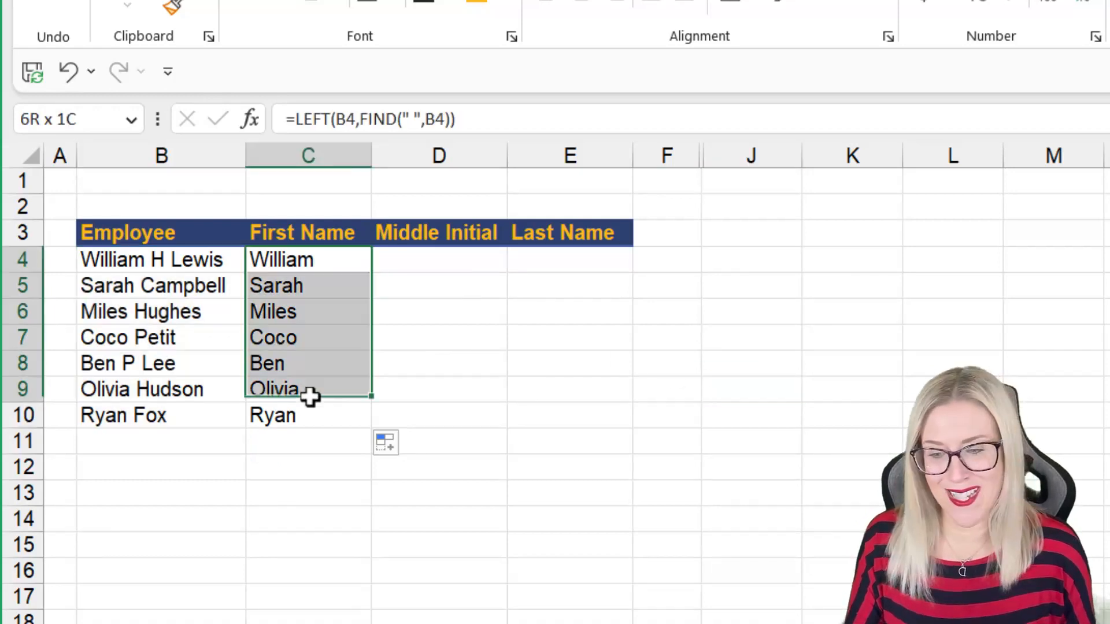
{"action": "key", "text": "Delete"}
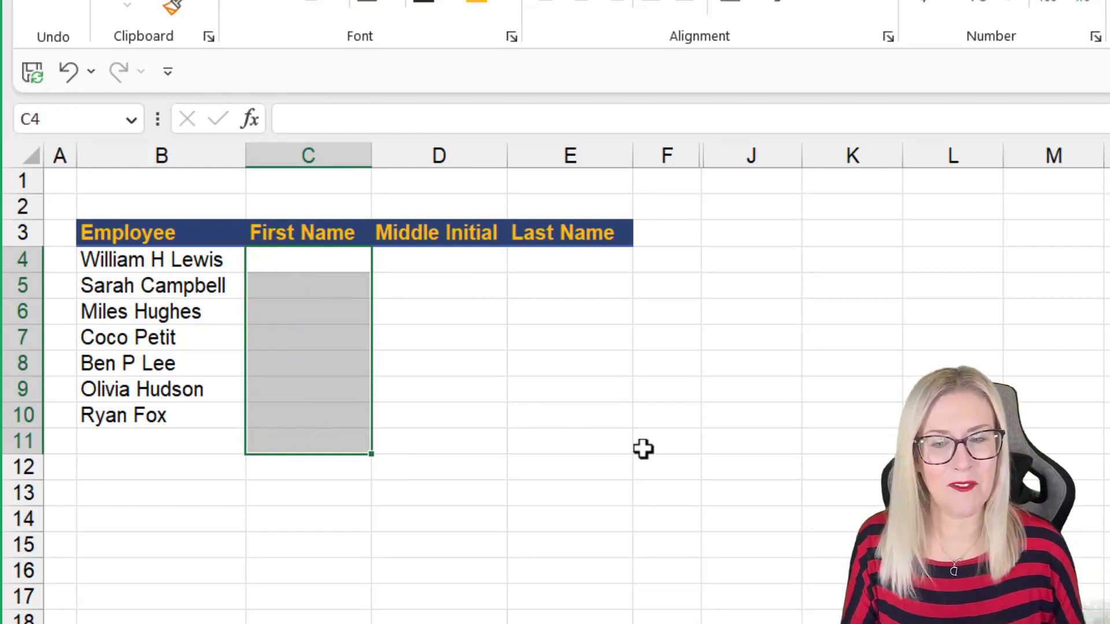
- Enter =TEXTBEFORE(B4," ") in C4 and fill it down so First Name shows William through Ryan
{"action": "left_click", "coordinate": [666, 440]}
{"action": "type", "text": "=T"}
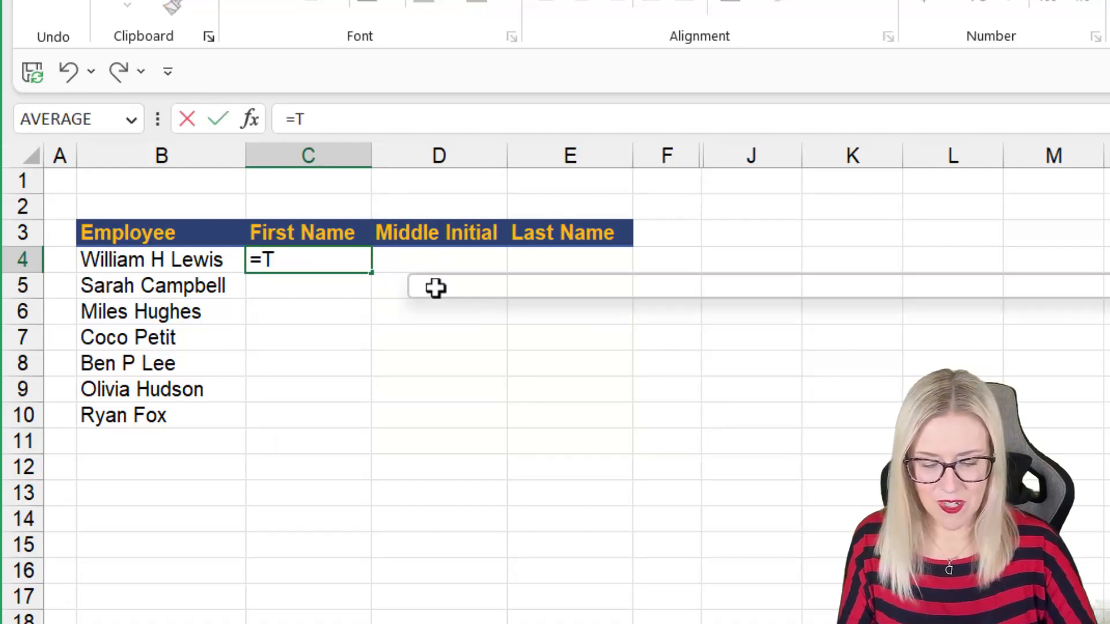
{"action": "type", "text": "E"}
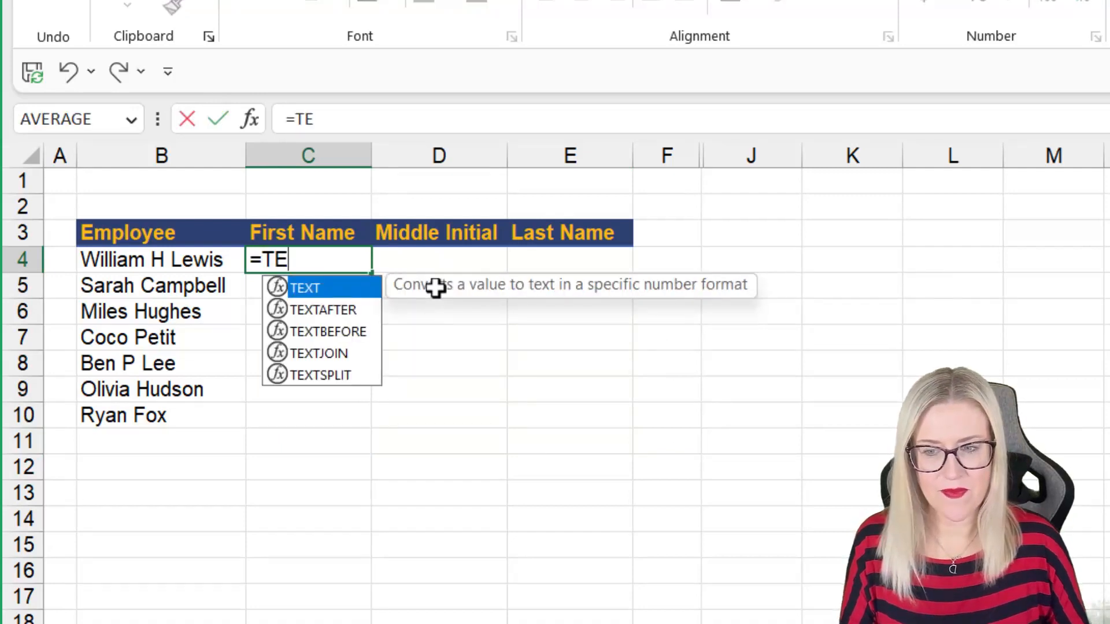
{"action": "mouse_move", "coordinate": [328, 331]}
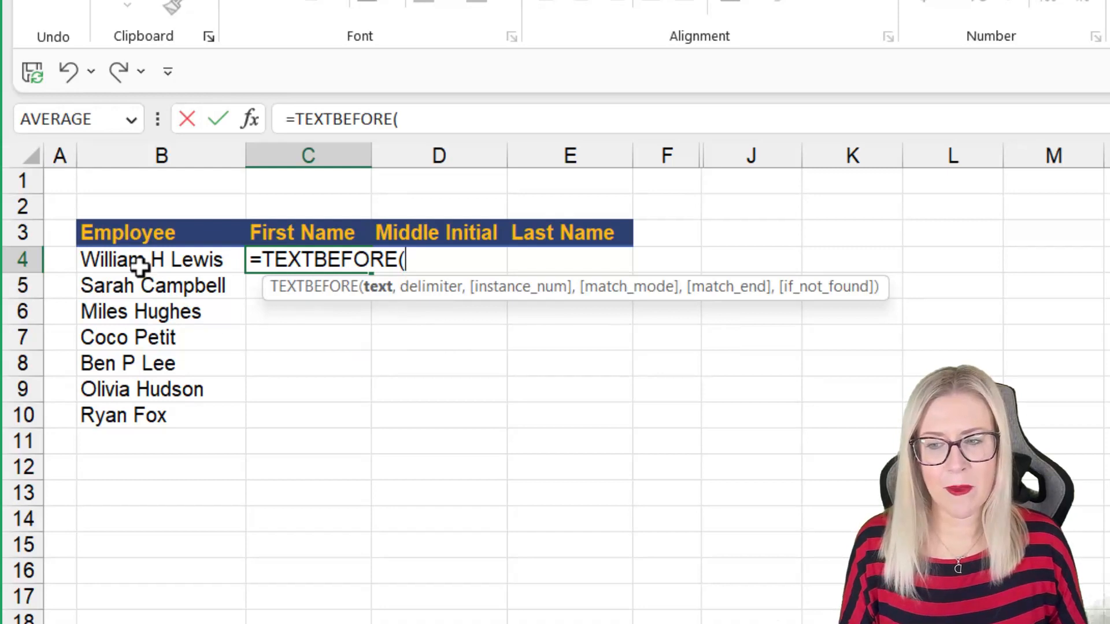
{"action": "left_click", "coordinate": [150, 259]}
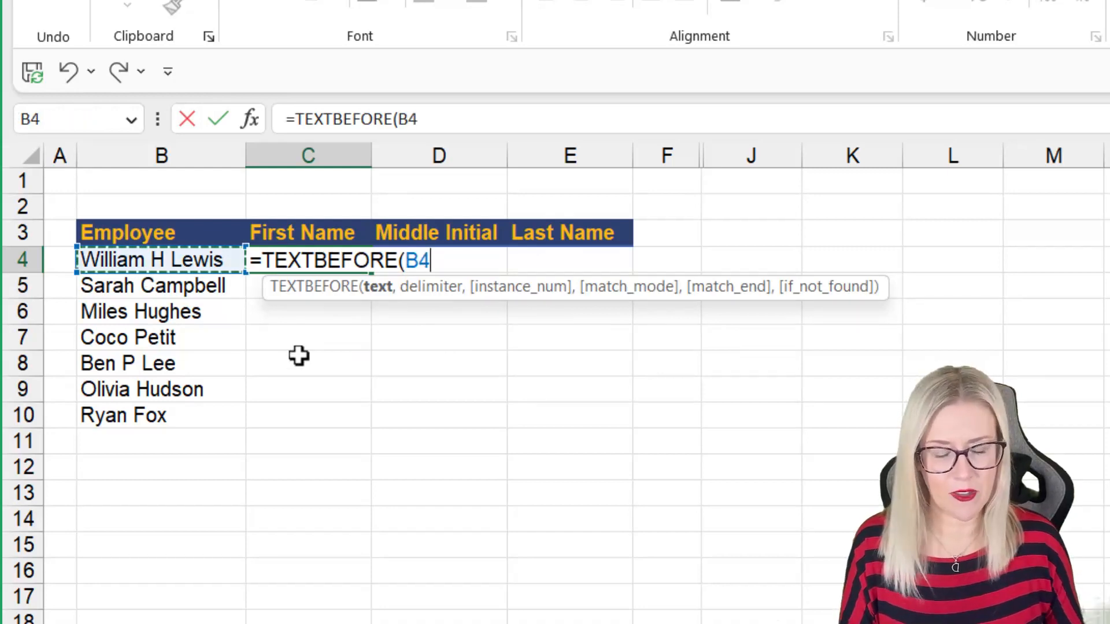
{"action": "type", "text": ","}
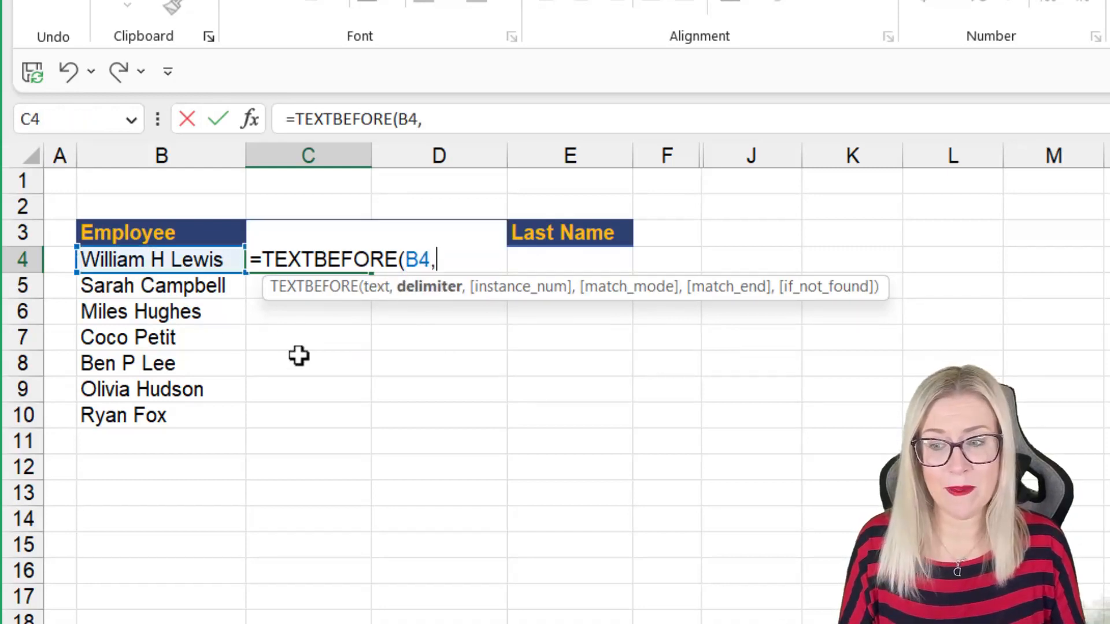
{"action": "type", "text": "\" \")"}
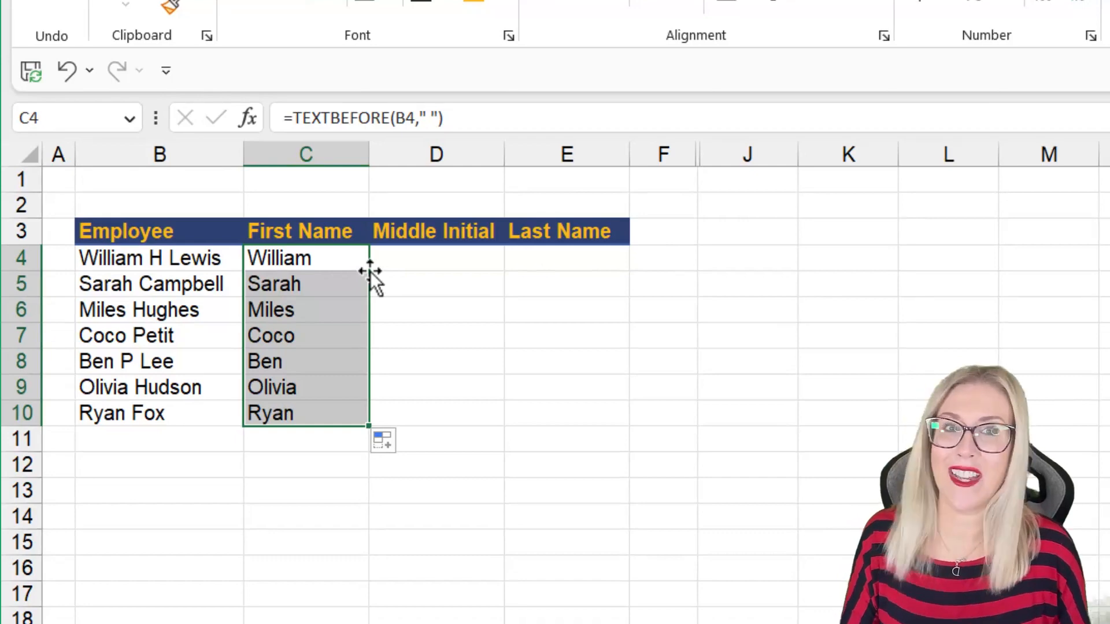
{"action": "left_click", "coordinate": [847, 284]}
{"action": "type", "text": "="}
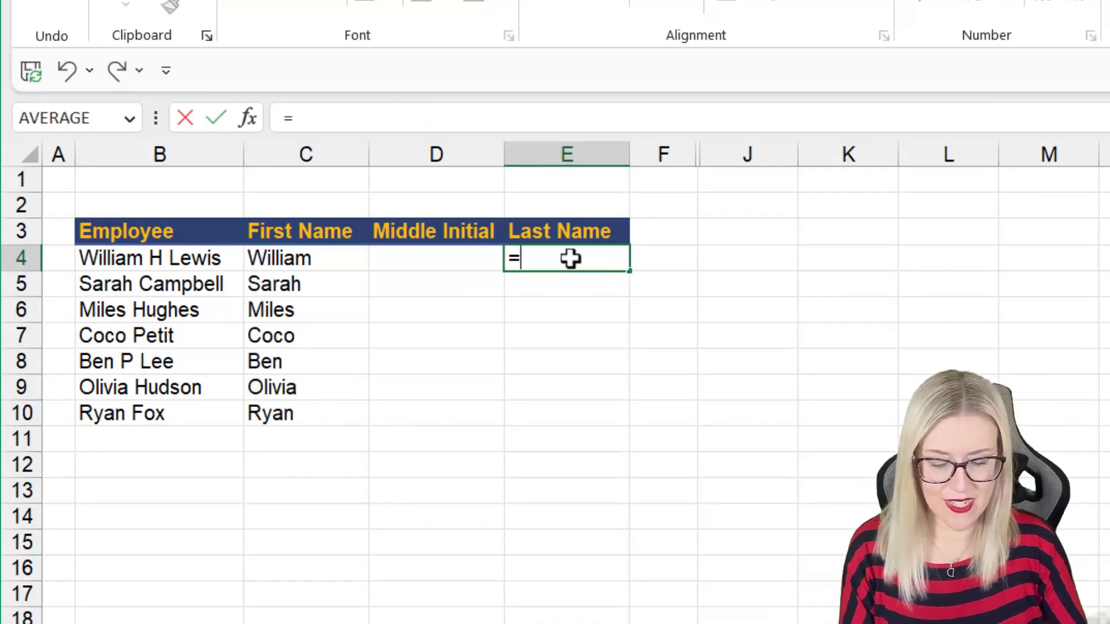
- Enter =TEXTAFTER(B4," ",-1) in E4 to return the text after the last space, Lewis
{"action": "type", "text": "TEXTAFTER("}
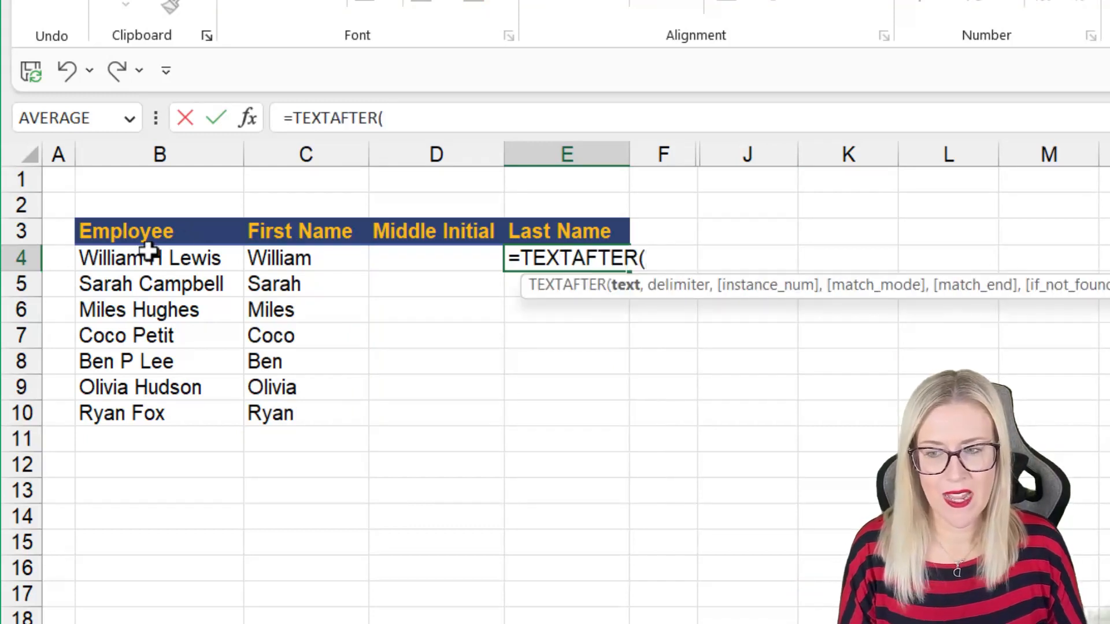
{"action": "left_click", "coordinate": [159, 258]}
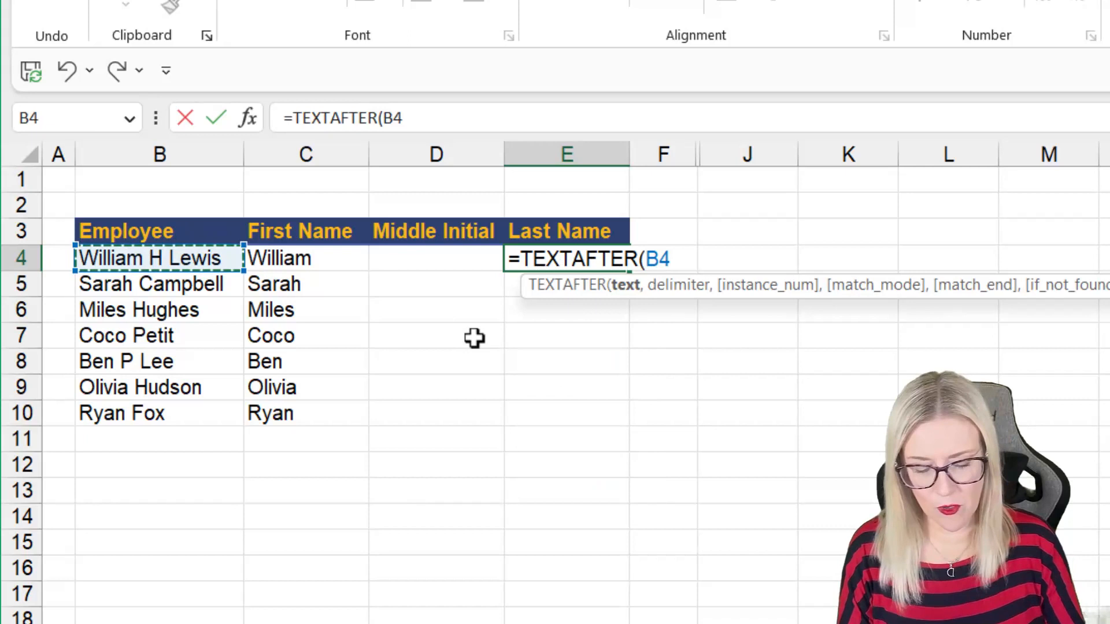
{"action": "type", "text": ",\" \""}
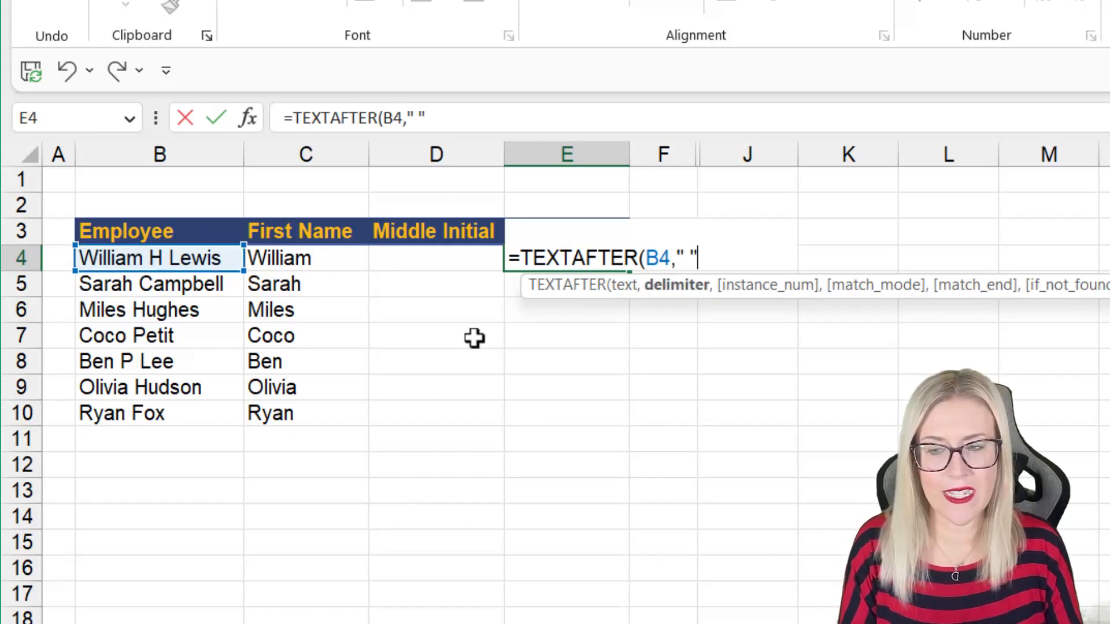
{"action": "type", "text": ","}
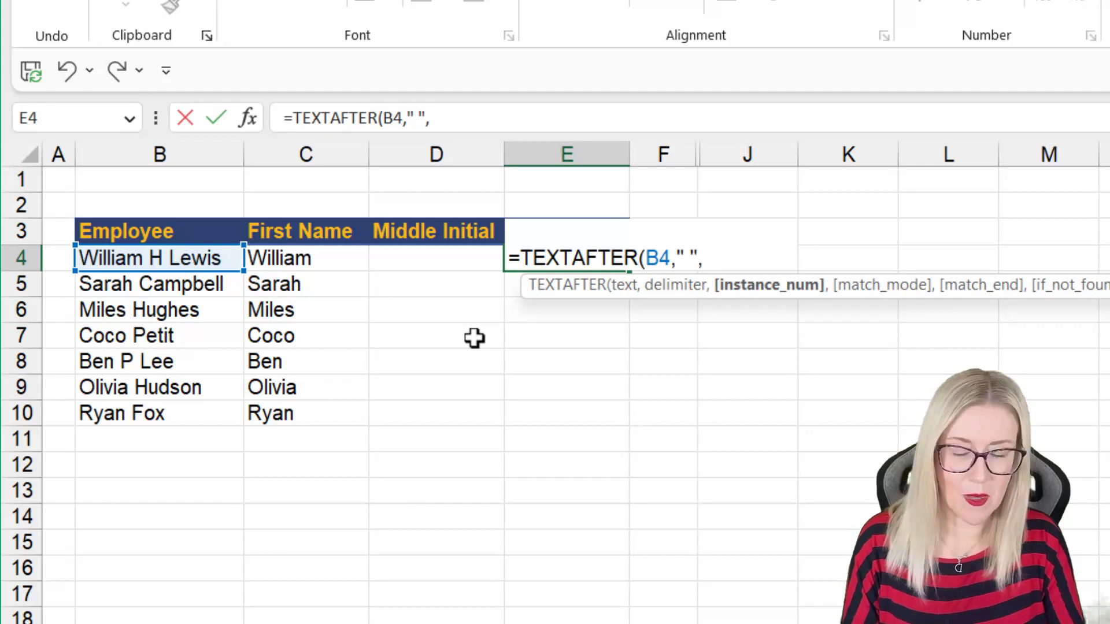
{"action": "type", "text": "-1"}
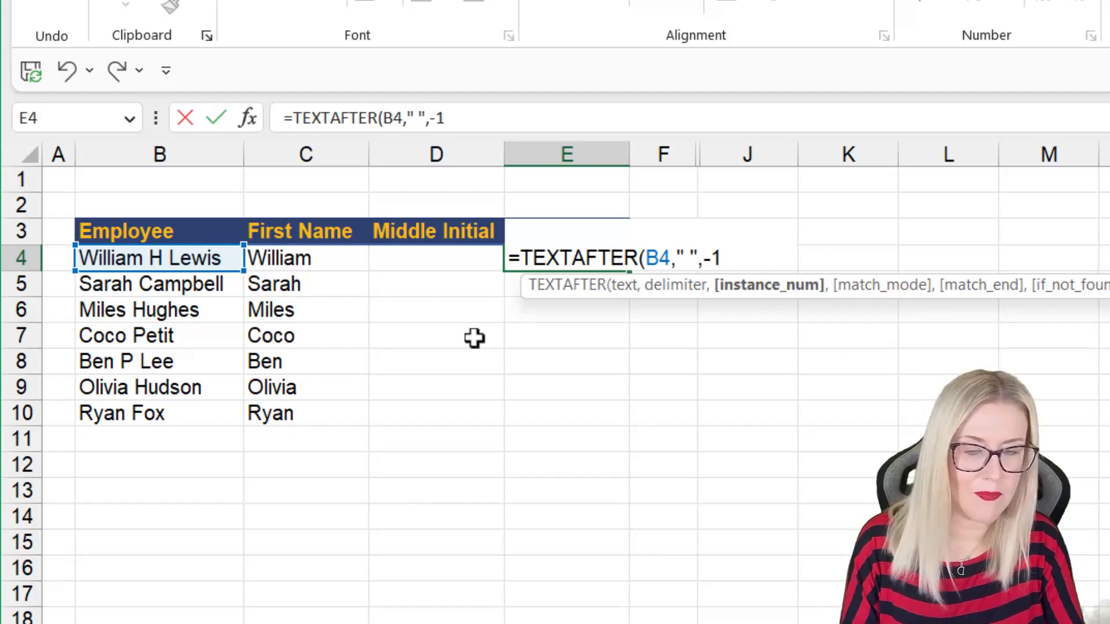
{"action": "type", "text": ")"}
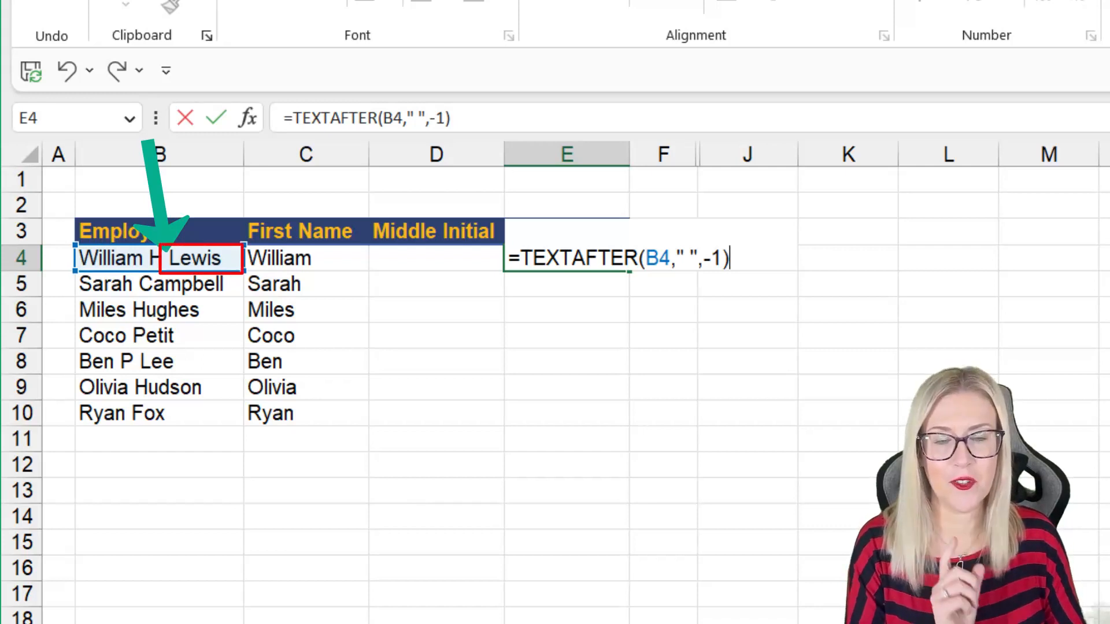
{"action": "key", "text": "Return"}
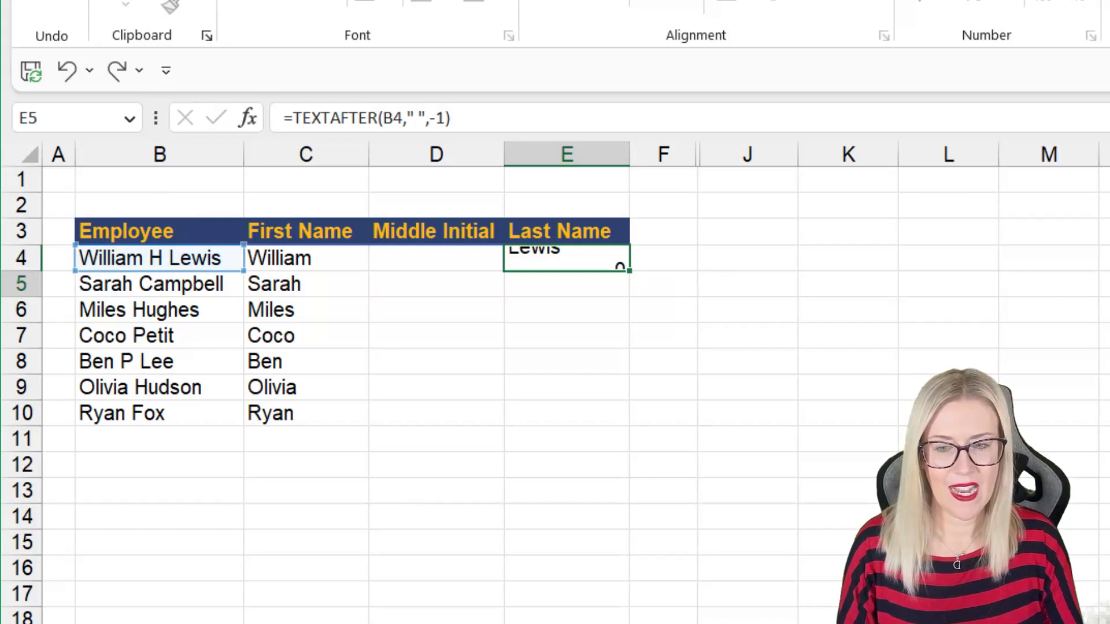
- Fill the TEXTAFTER formula down to E10 so Last Name shows Lewis through Fox
{"action": "left_click", "coordinate": [565, 257]}
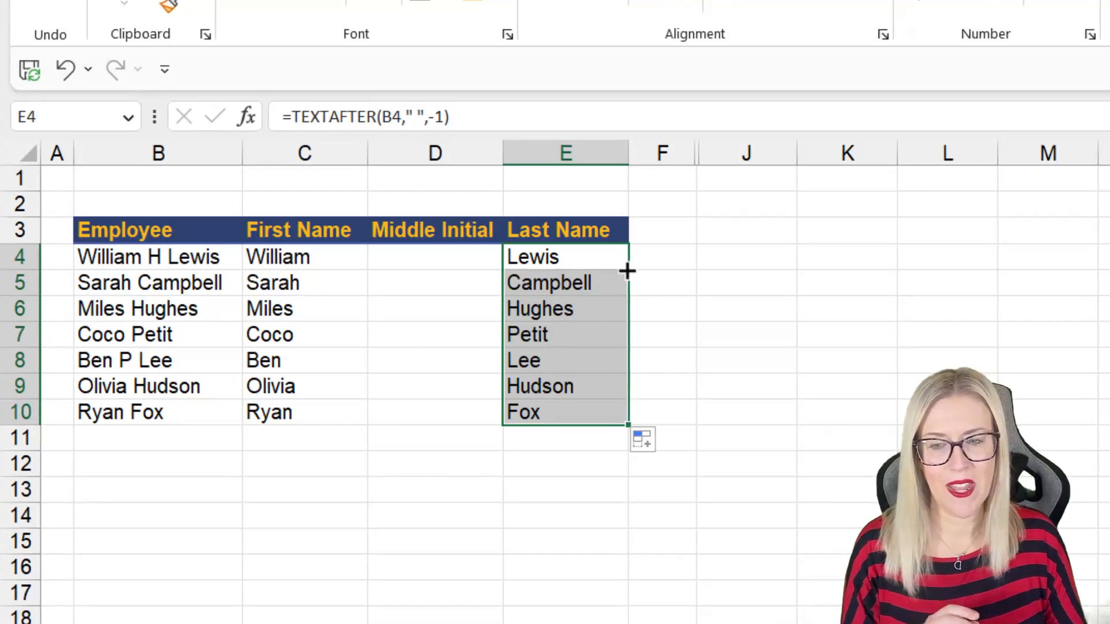
{"action": "left_click", "coordinate": [434, 257]}
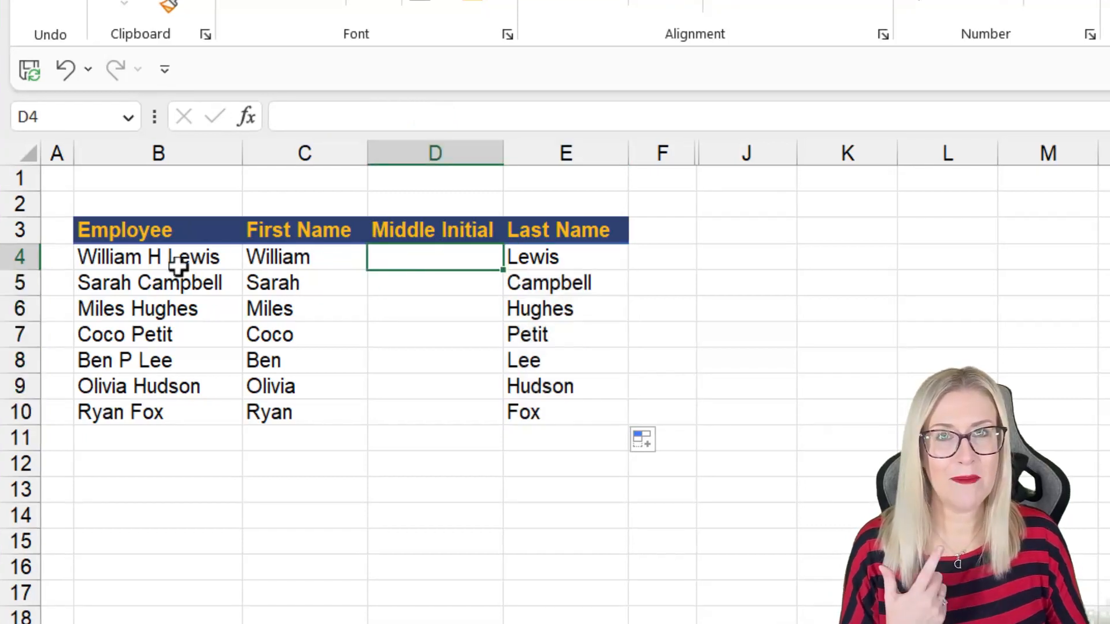
- Widen column D and enter =TEXTBEFORE(B4," ",2) in D4, returning William H
{"action": "left_click", "coordinate": [159, 257]}
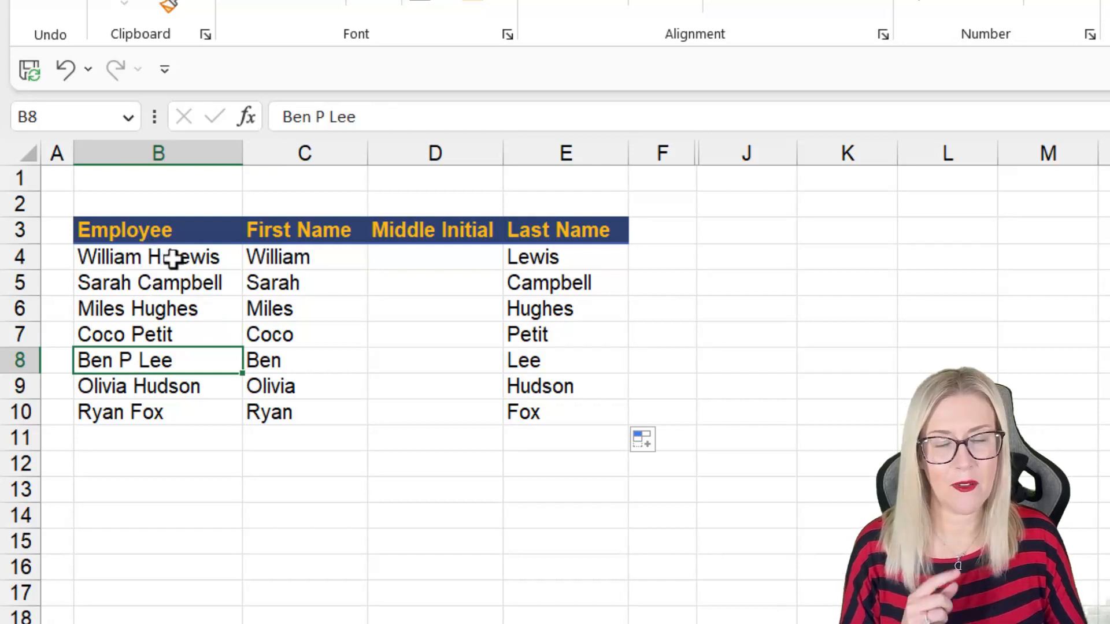
{"action": "mouse_move", "coordinate": [505, 154]}
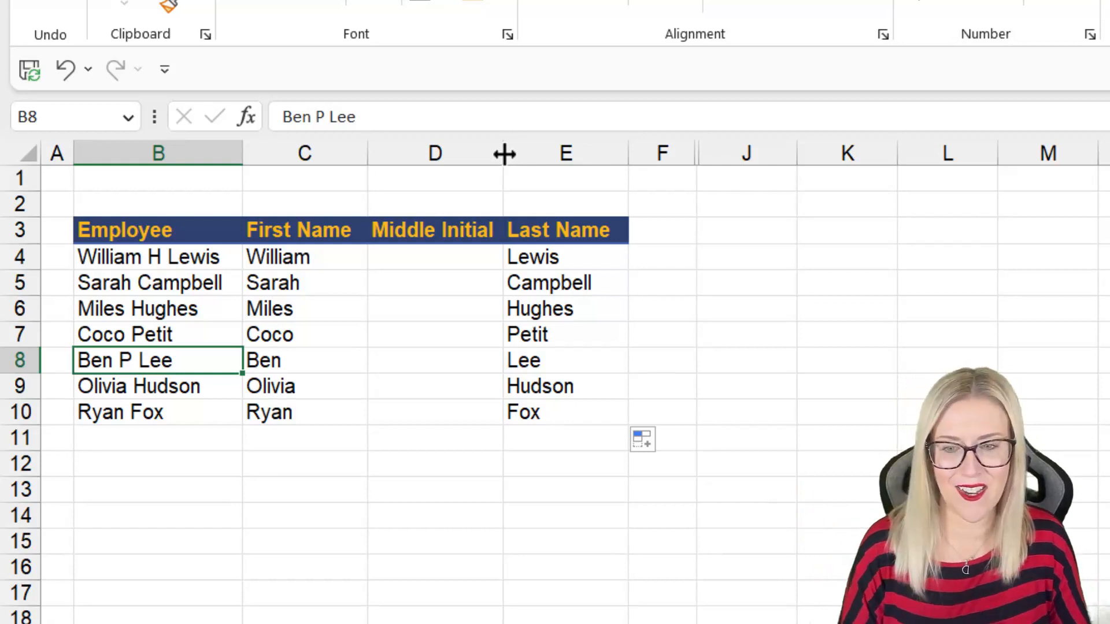
{"action": "left_click", "coordinate": [434, 256]}
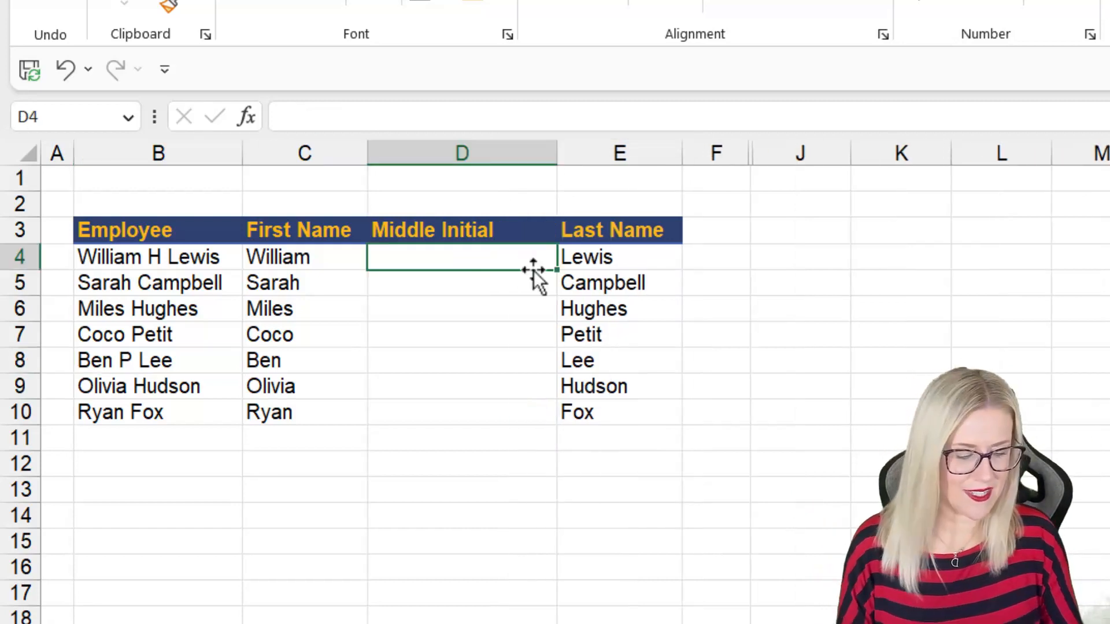
{"action": "type", "text": "=TEXTBEFORE(B4,"}
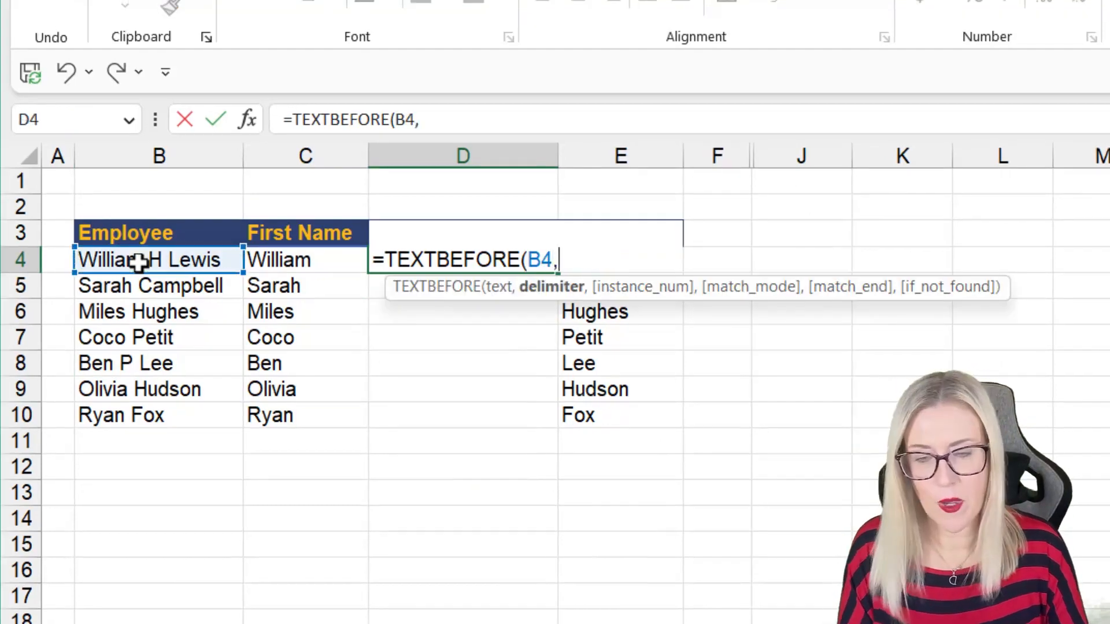
{"action": "type", "text": "\" \""}
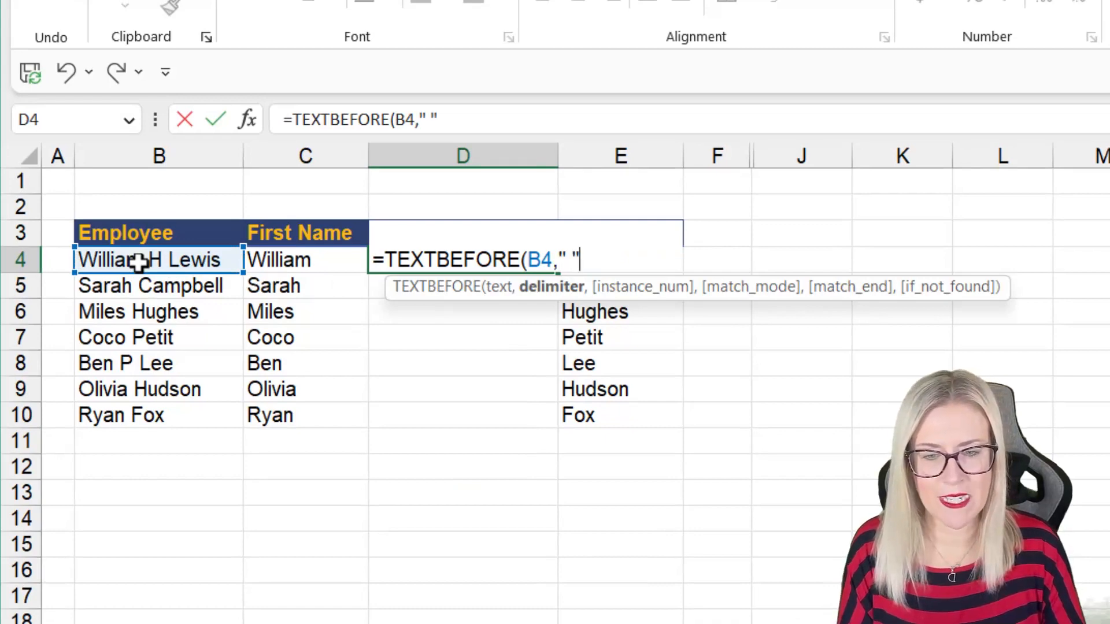
{"action": "type", "text": ","}
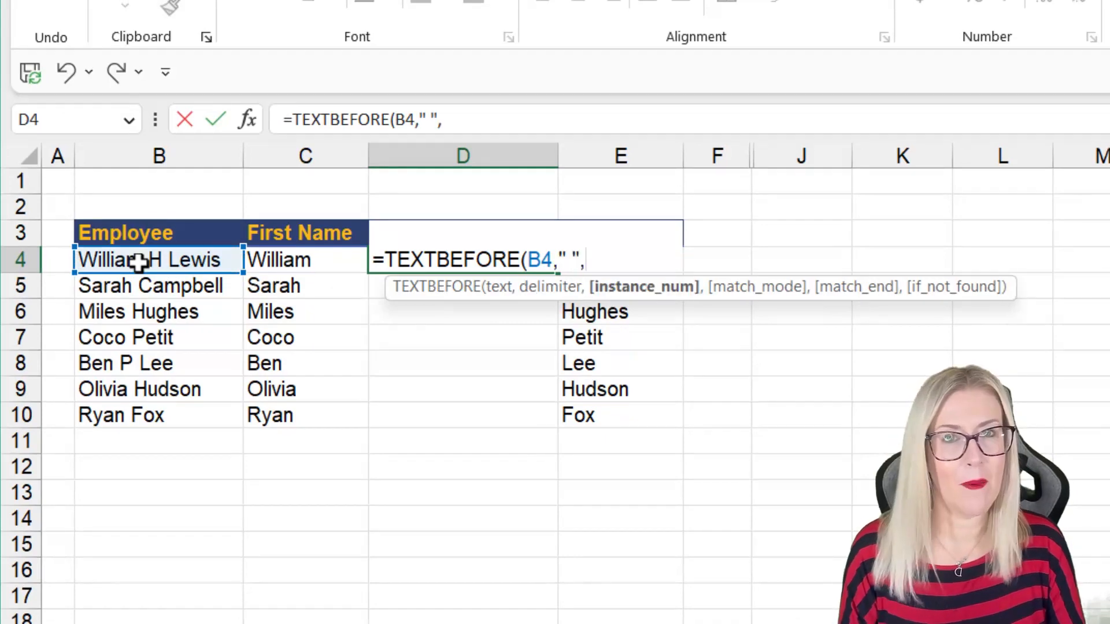
{"action": "type", "text": "2"}
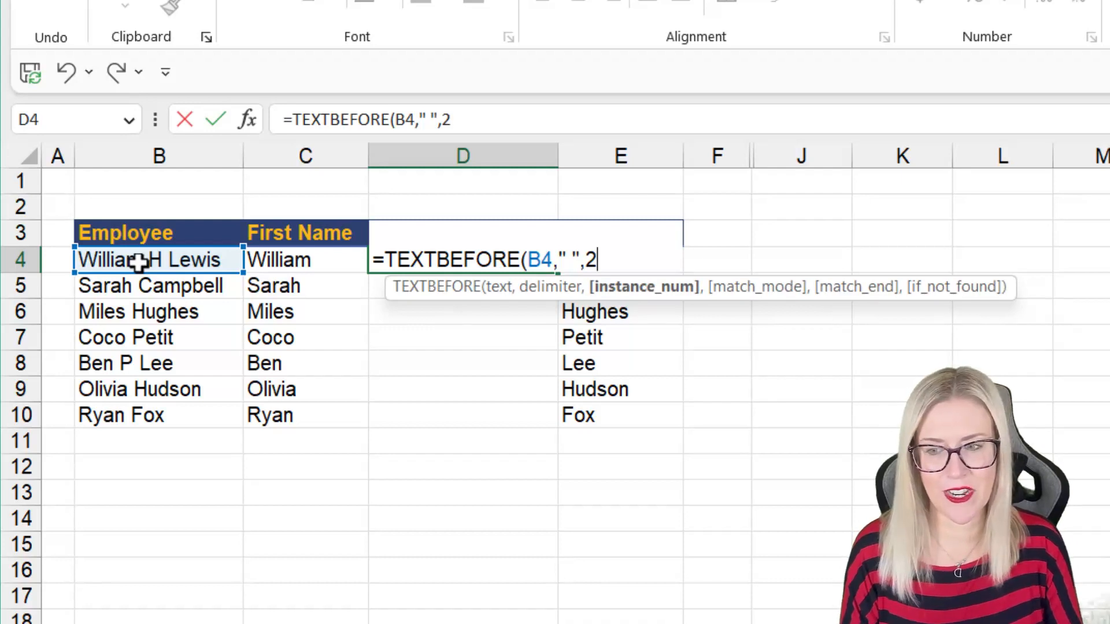
{"action": "mouse_move", "coordinate": [166, 284]}
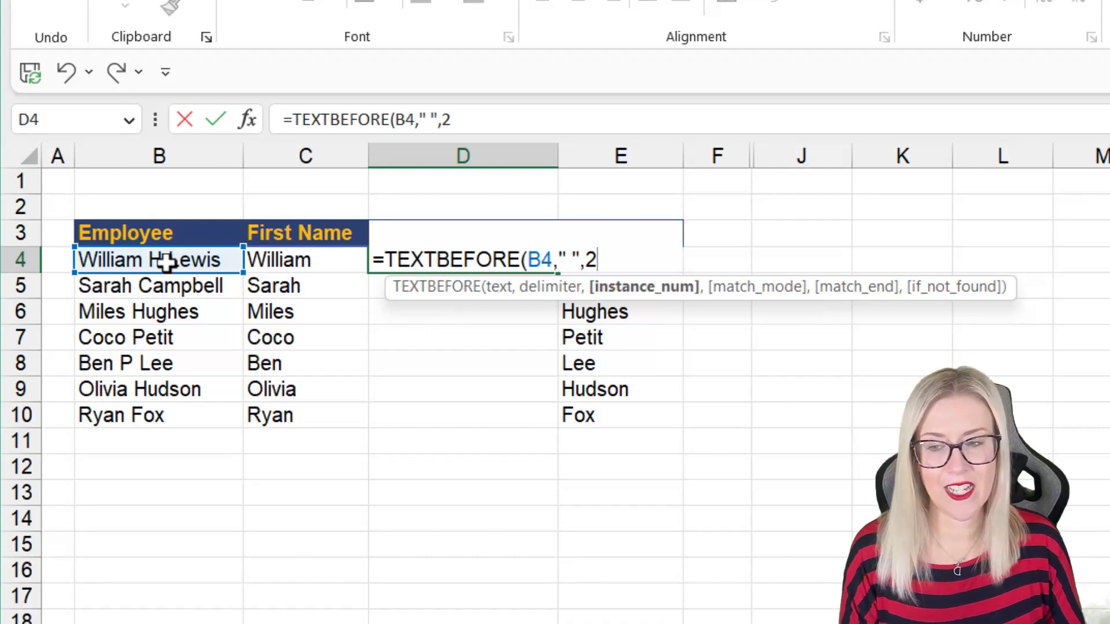
{"action": "mouse_move", "coordinate": [48, 273]}
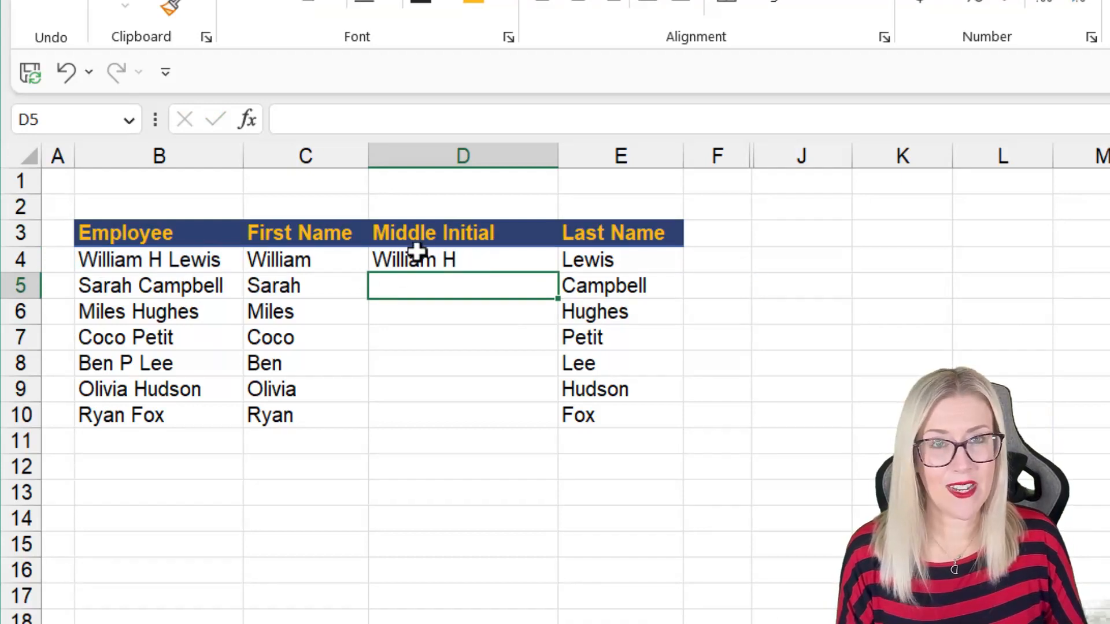
{"action": "left_click", "coordinate": [462, 260]}
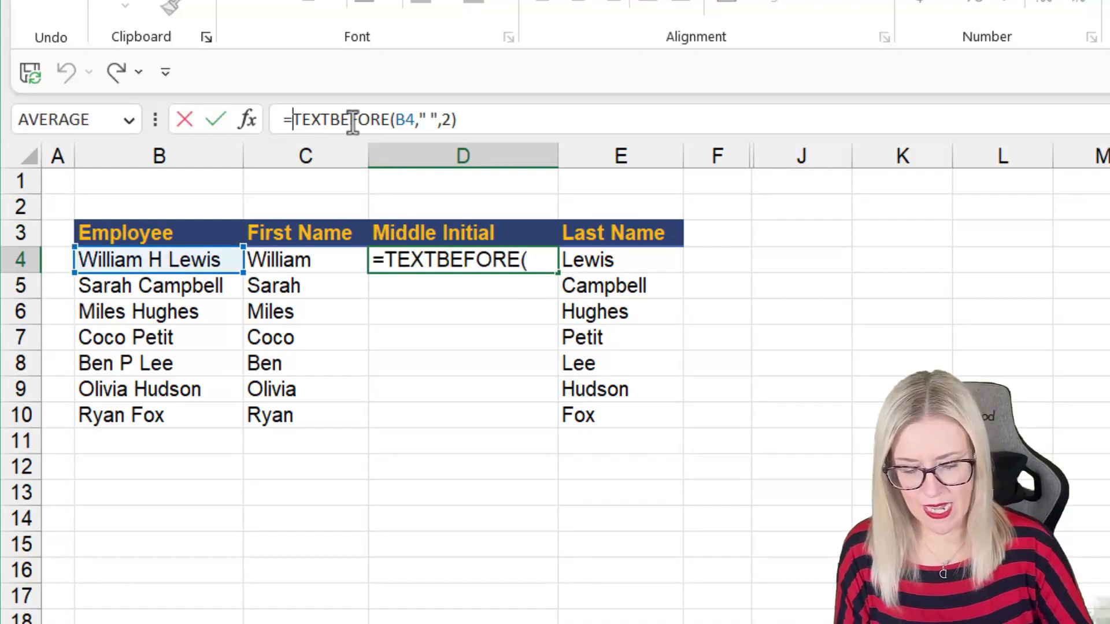
- Nest D4 as =TEXTAFTER(TEXTBEFORE(B4," ",2)," ") and fill to D10, giving H and P with #N/A elsewhere
{"action": "type", "text": "TEXTAFTER("}
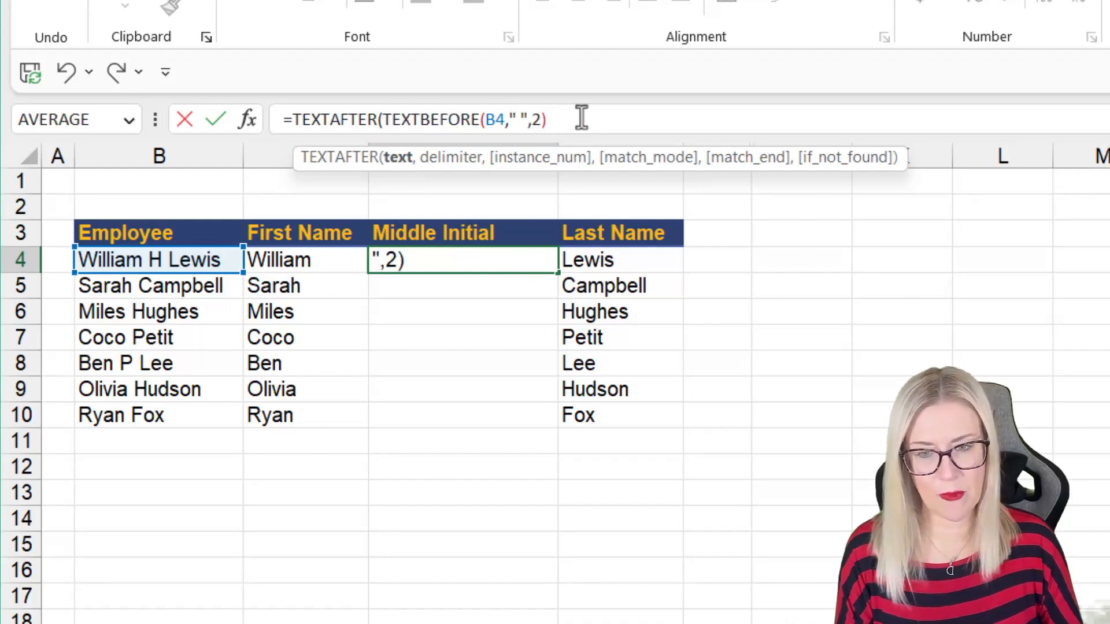
{"action": "type", "text": "\""}
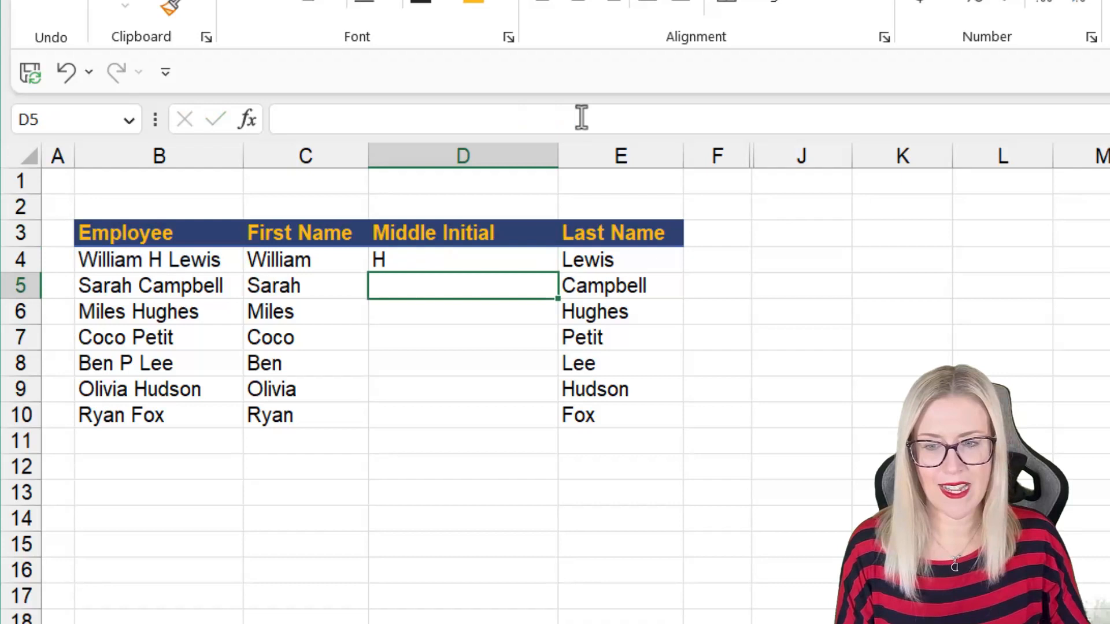
{"action": "left_click", "coordinate": [462, 260]}
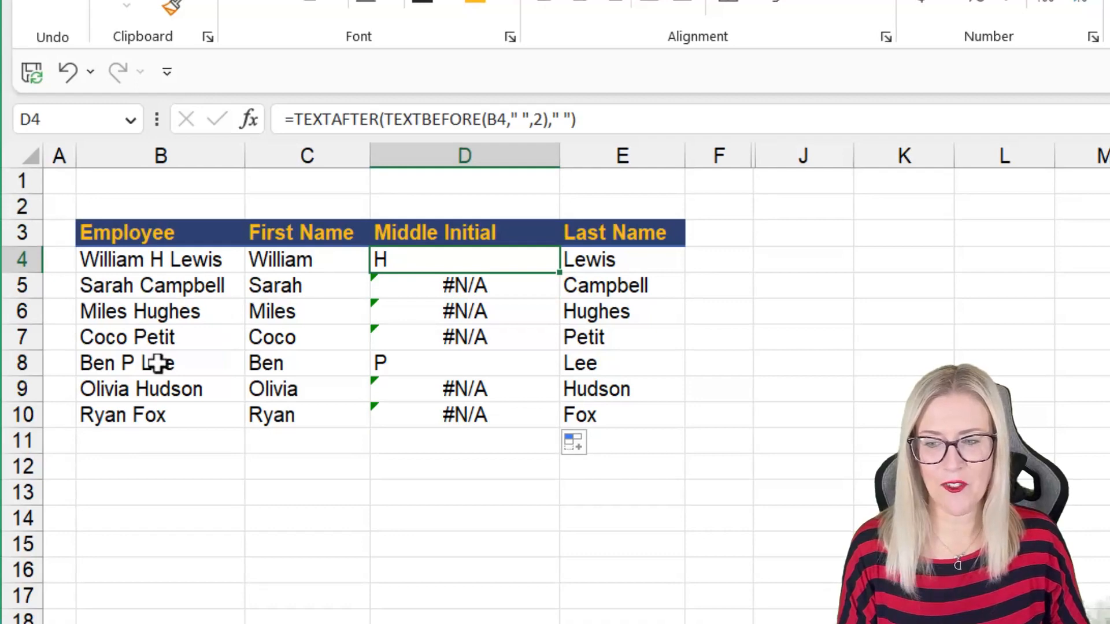
{"action": "left_click", "coordinate": [161, 362]}
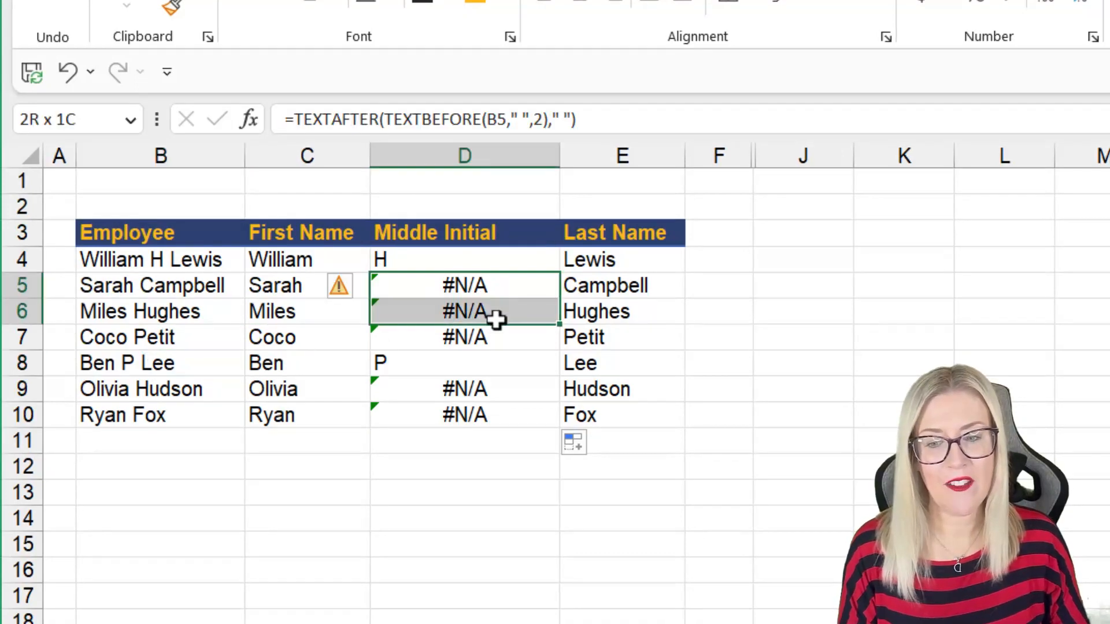
{"action": "left_click", "coordinate": [464, 286]}
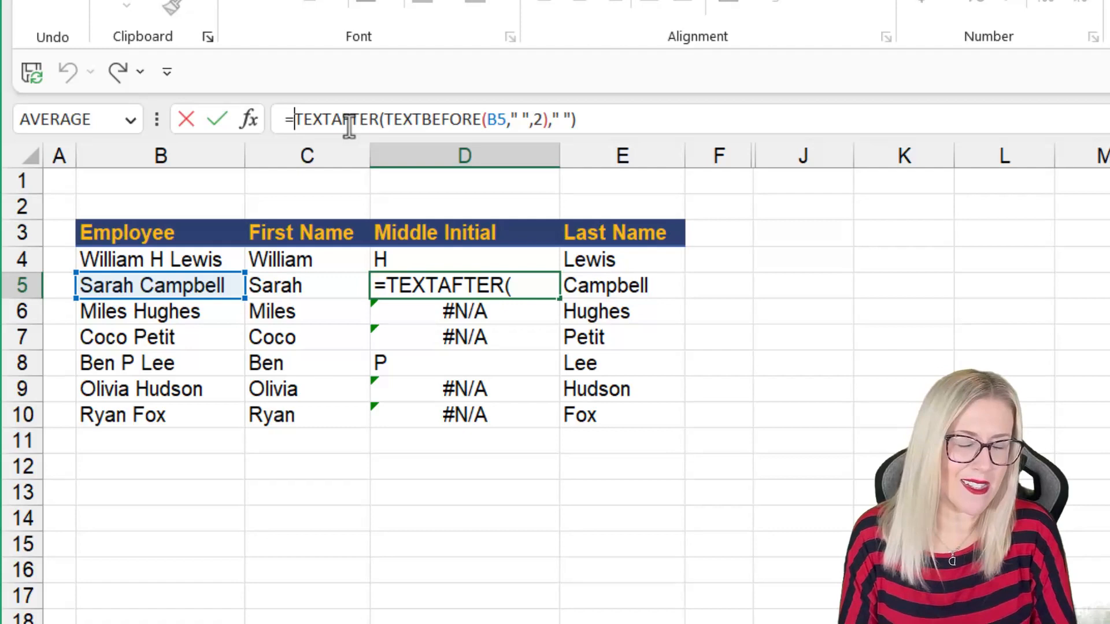
- Wrap the middle-initial formula in IFNA(...,"") across D4:D10 so missing initials show blank
{"action": "left_click", "coordinate": [464, 259]}
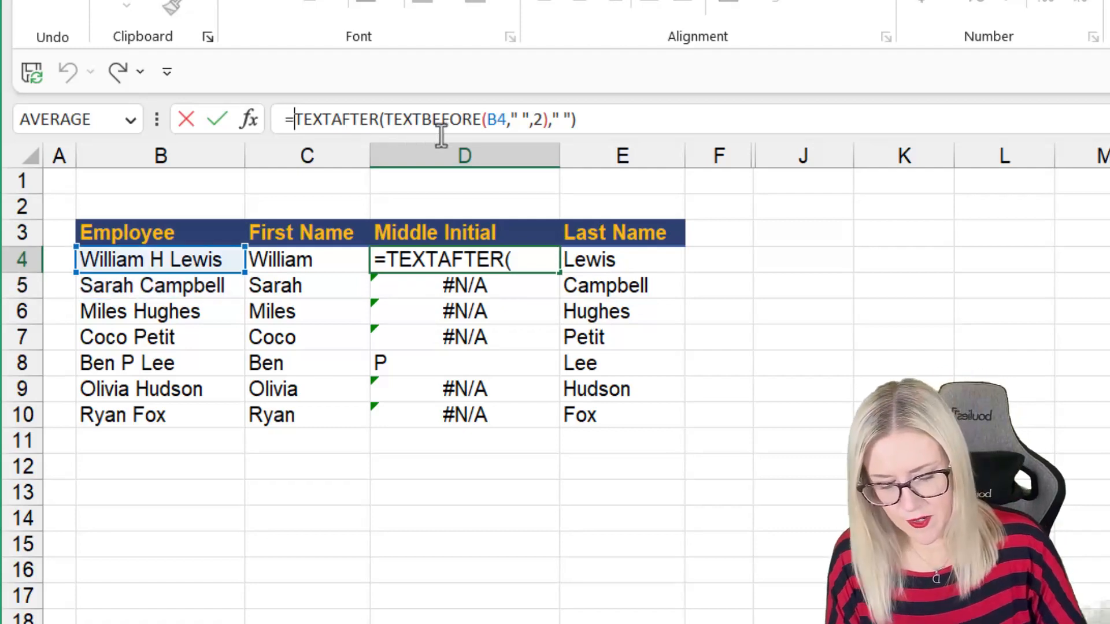
{"action": "type", "text": "IFNA("}
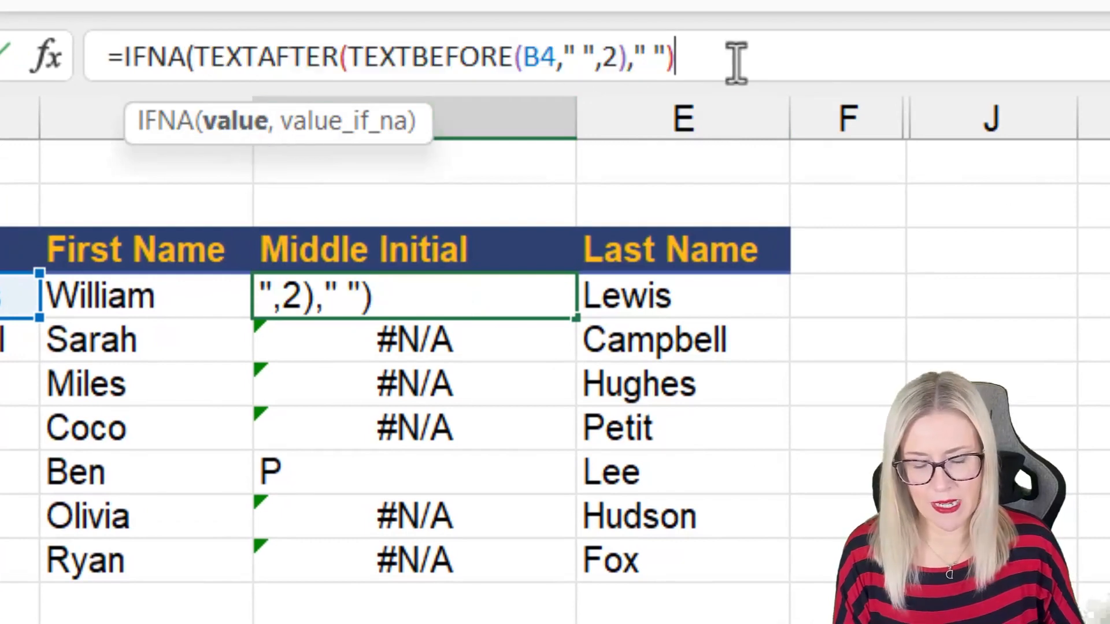
{"action": "type", "text": ","}
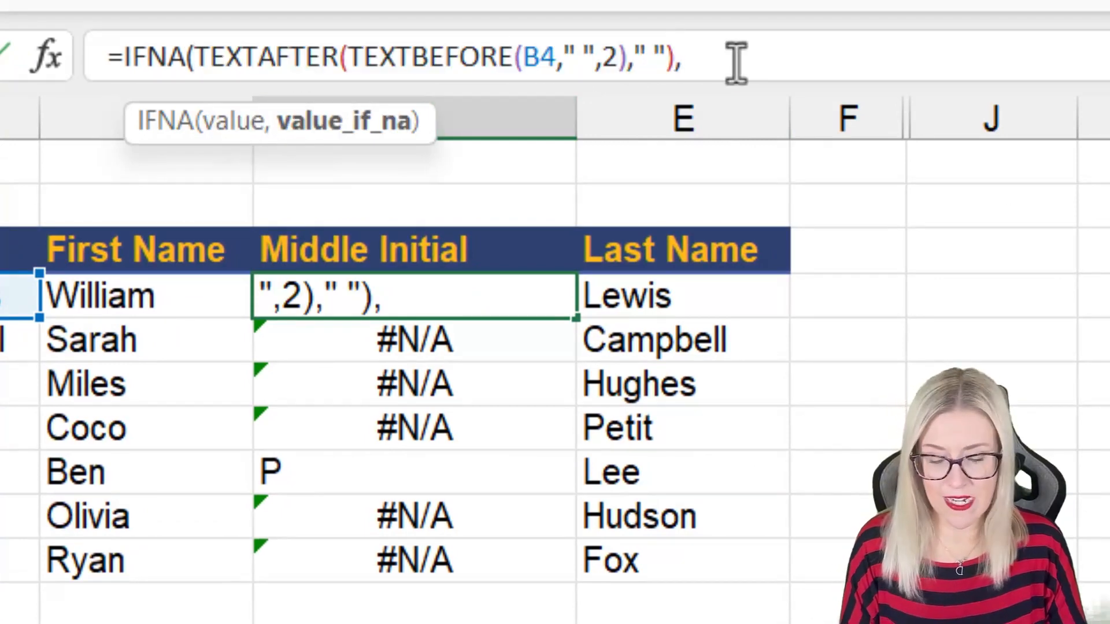
{"action": "type", "text": "\"\""}
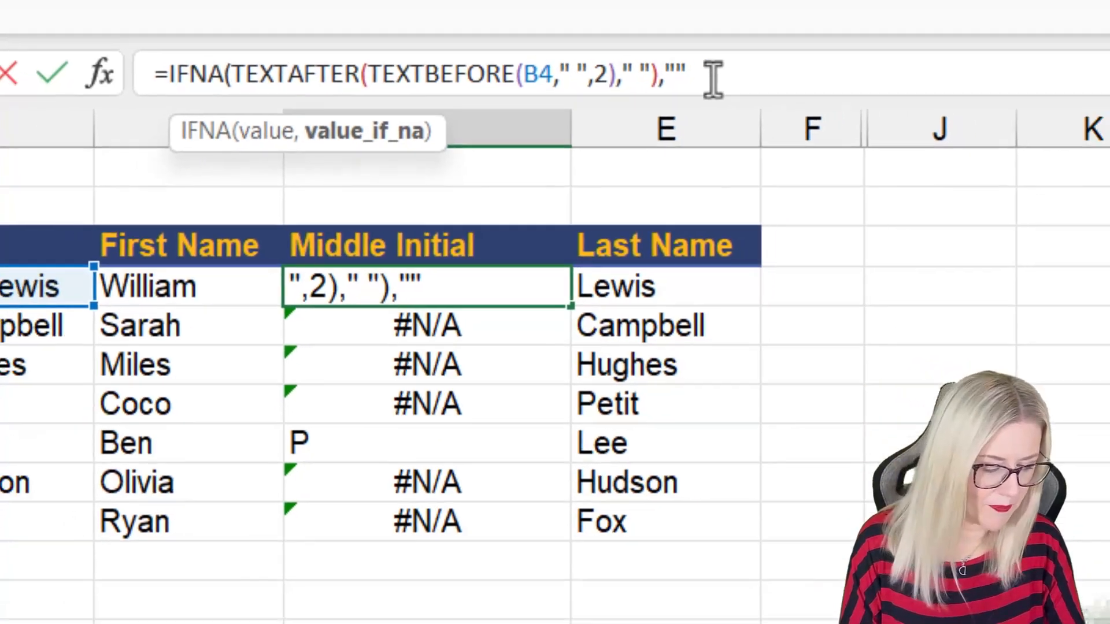
{"action": "key", "text": "Return"}
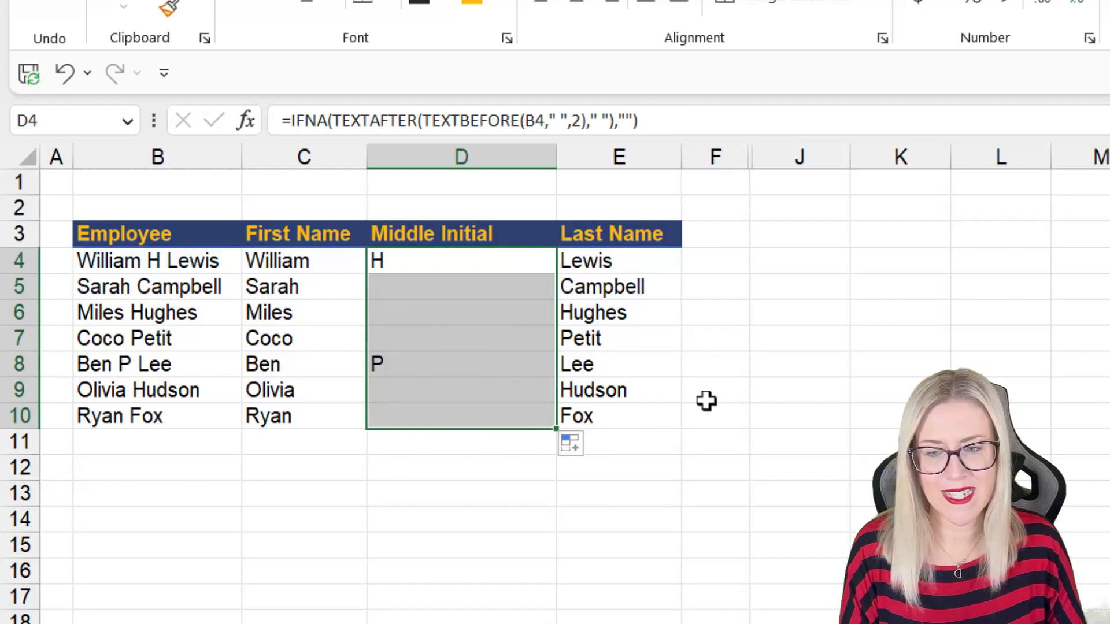
{"action": "left_click", "coordinate": [799, 339]}
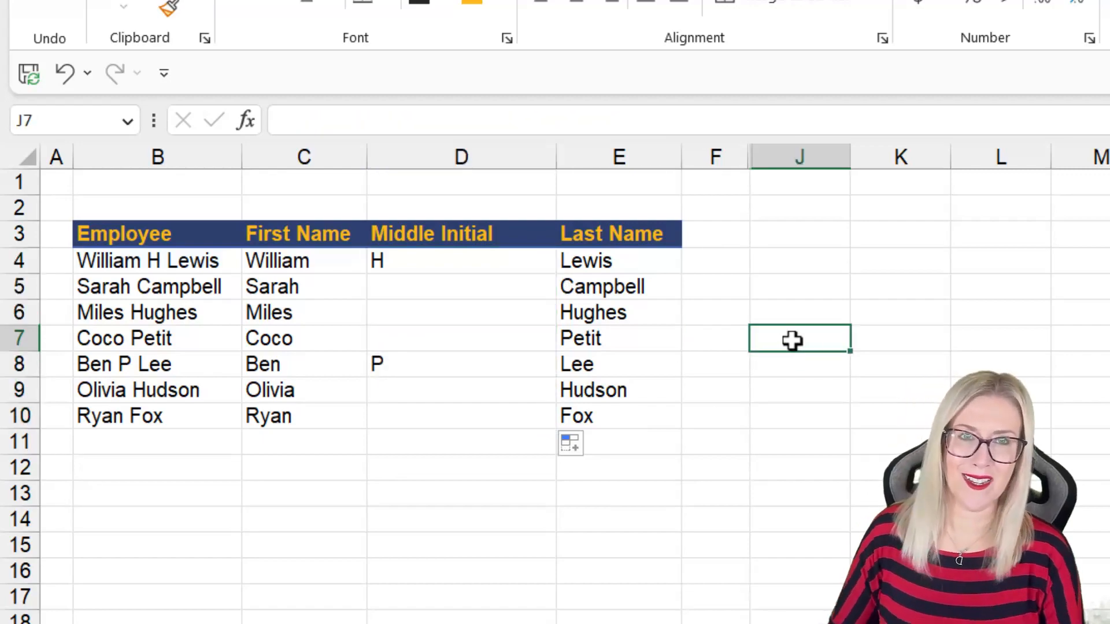